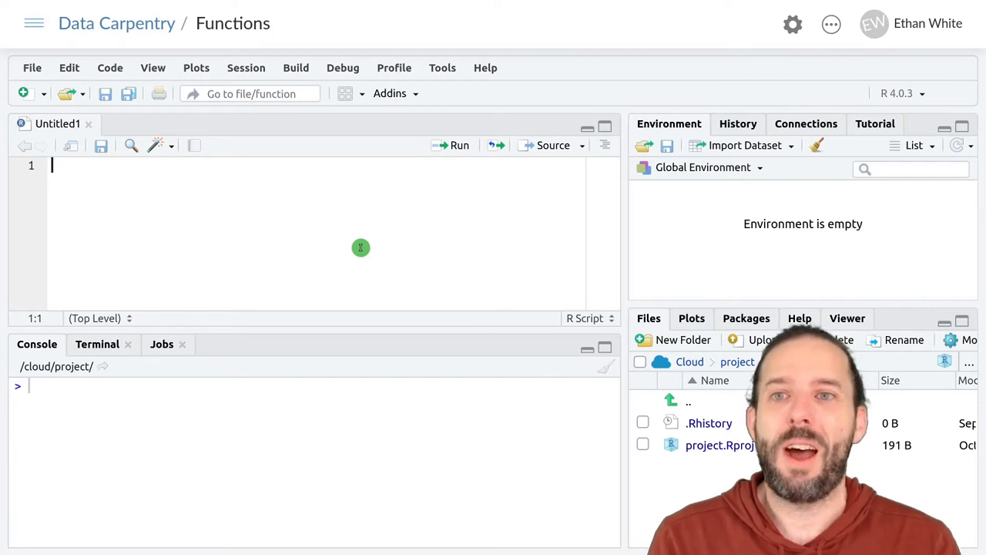
Write sum(c(1, 2, 3)) on line 1 of the new script.
text(sum(c)
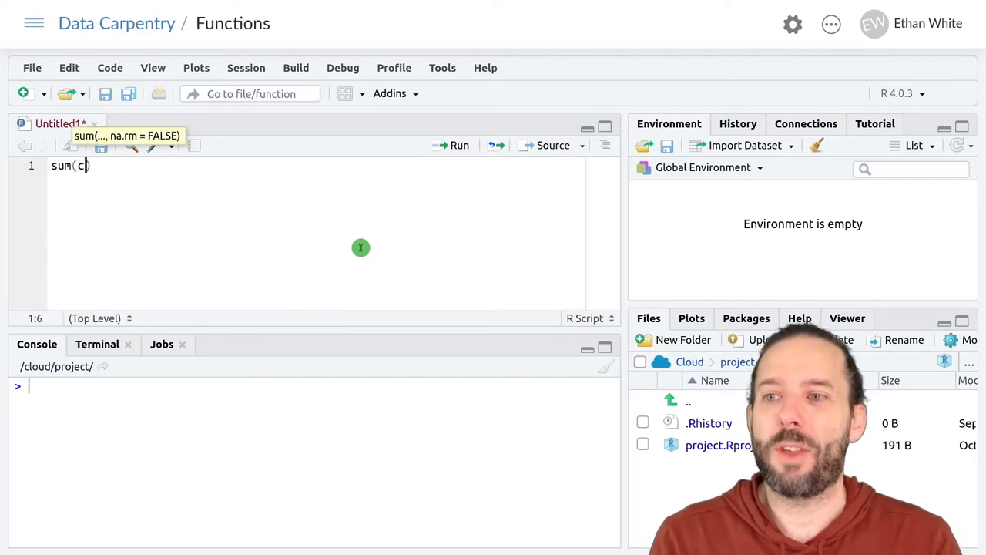
text(()
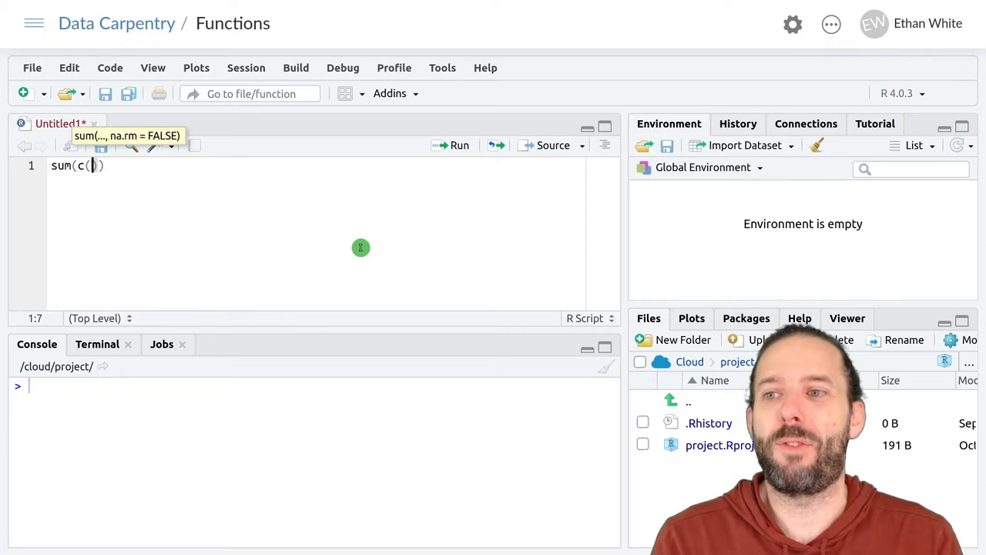
text(1, 2, 3)
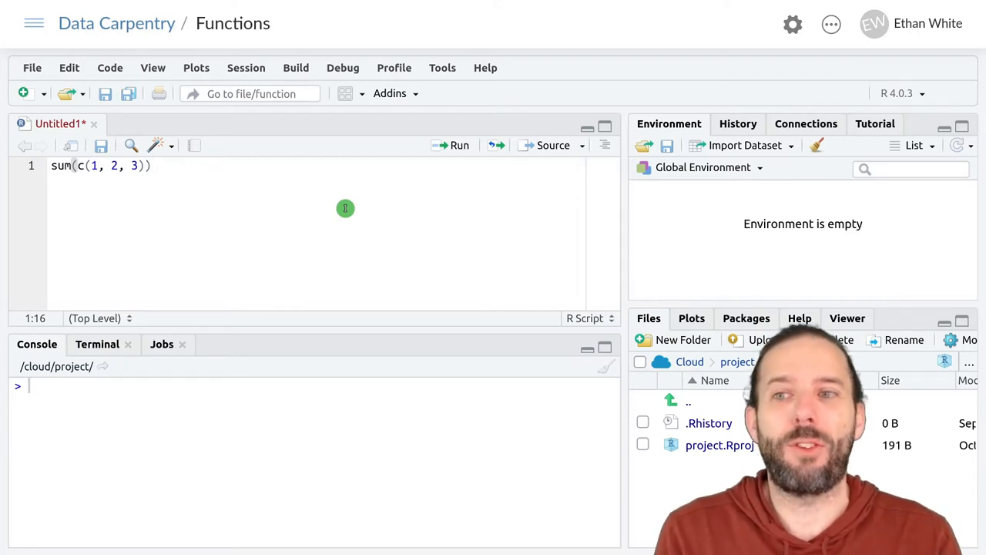
click(459, 145)
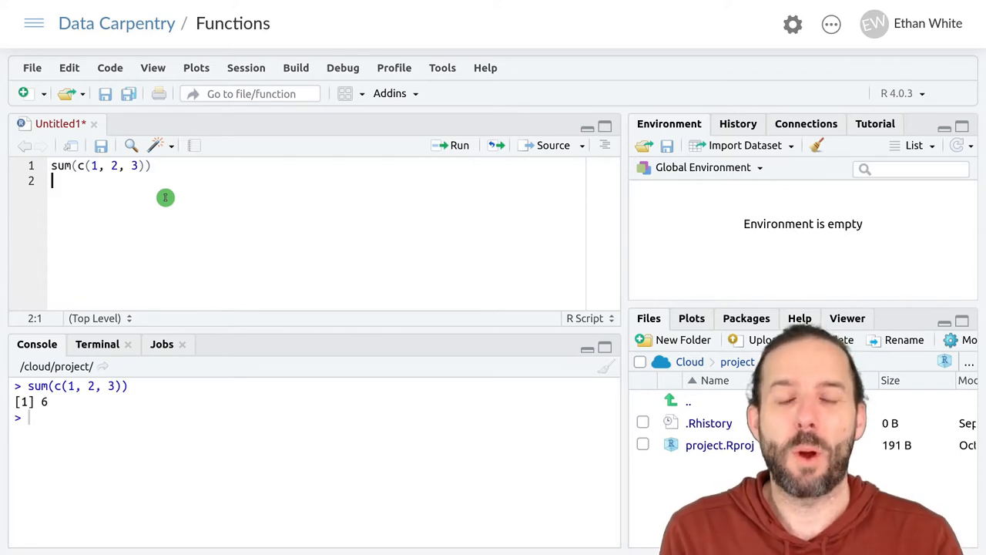
mouse_move(289, 218)
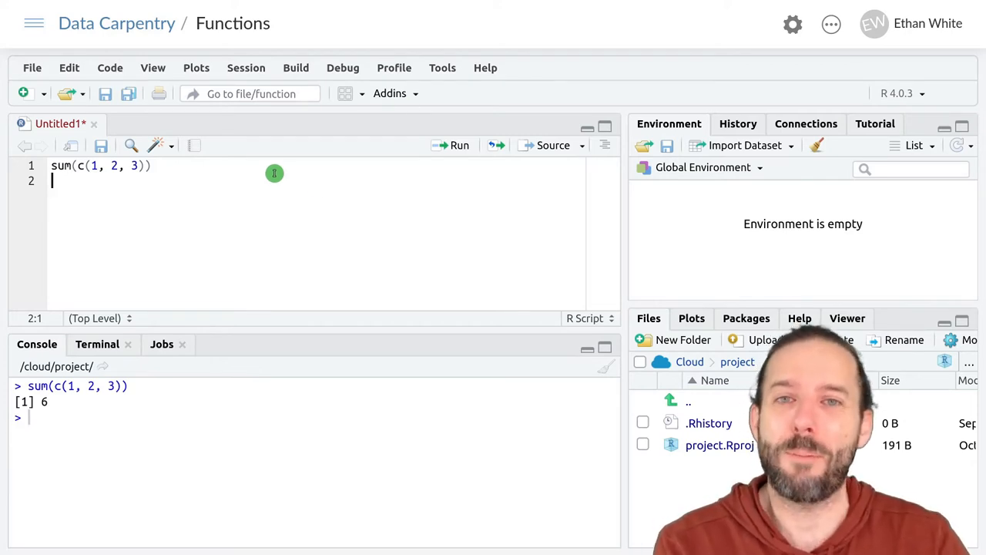
mouse_move(467, 300)
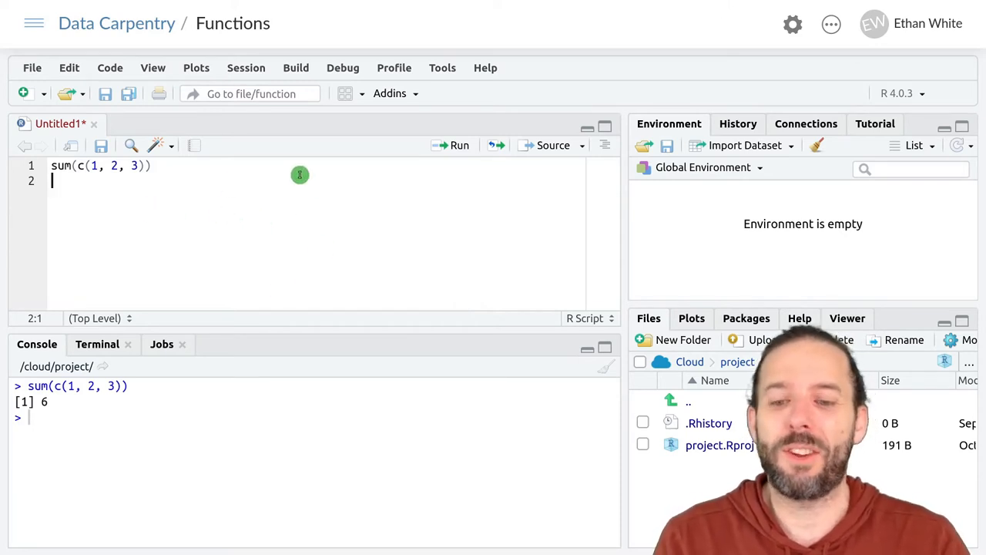
Add a new empty line below the sum(c(1, 2, 3)) call.
key(Return)
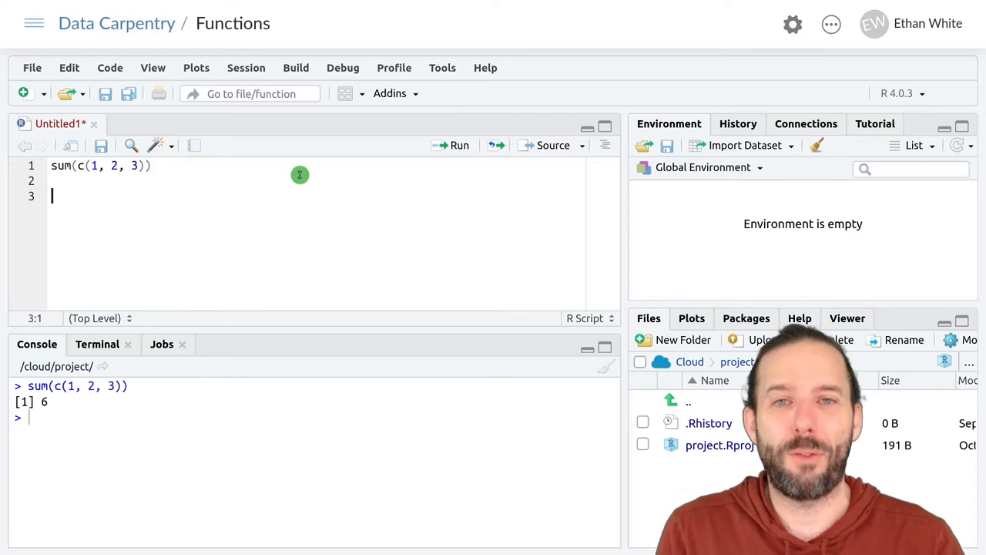
Write the skeleton function_name <- function(inputs) { } on line 3.
text(f)
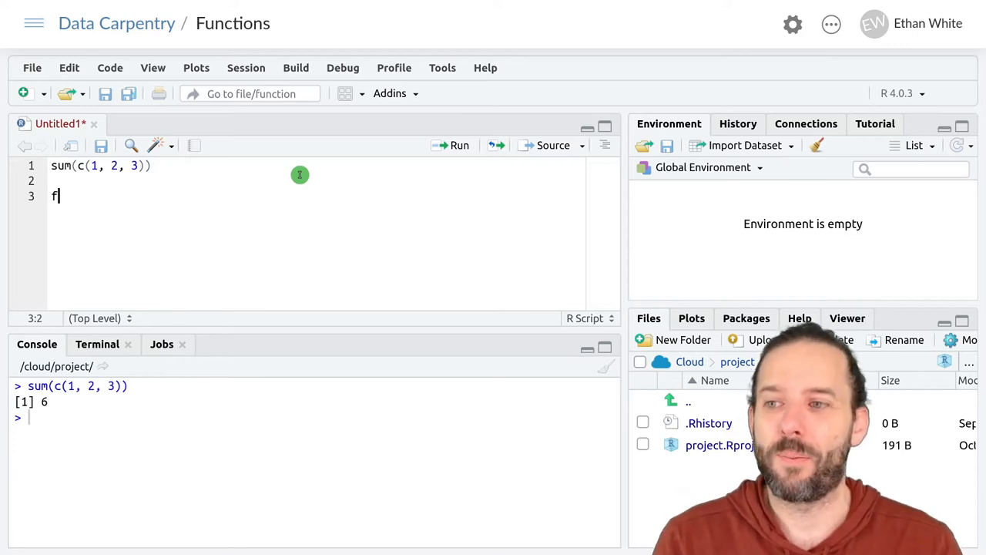
text(unction_nam)
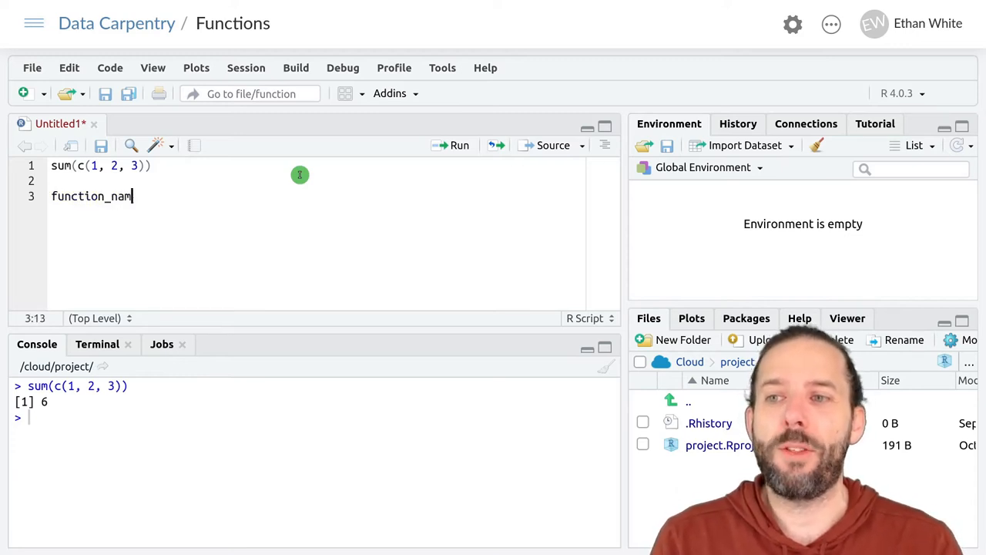
text(e <-)
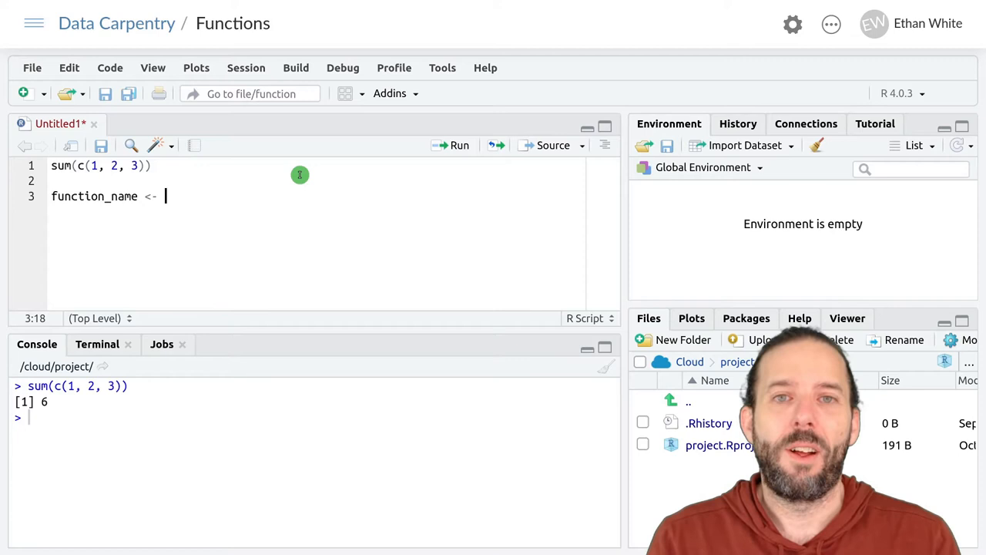
text(function)
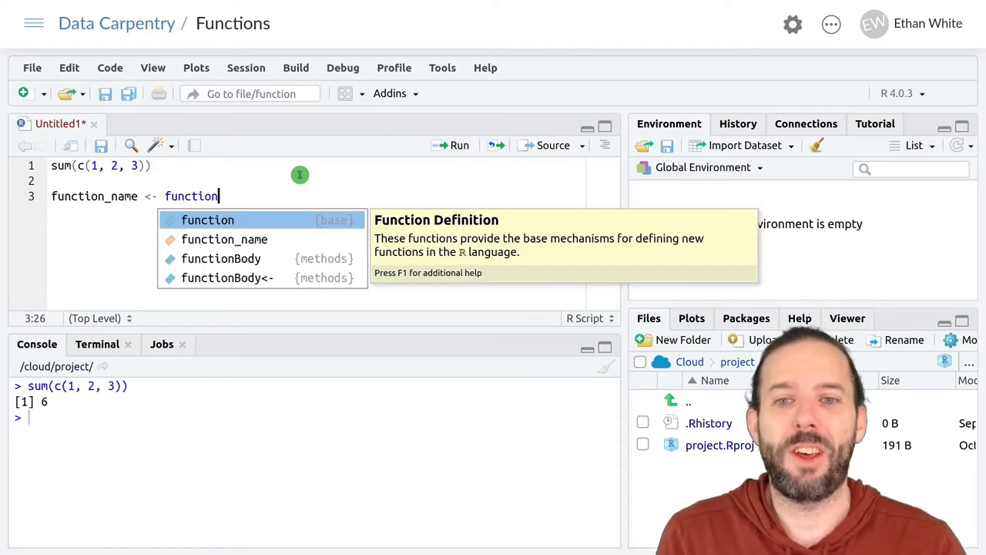
text(()
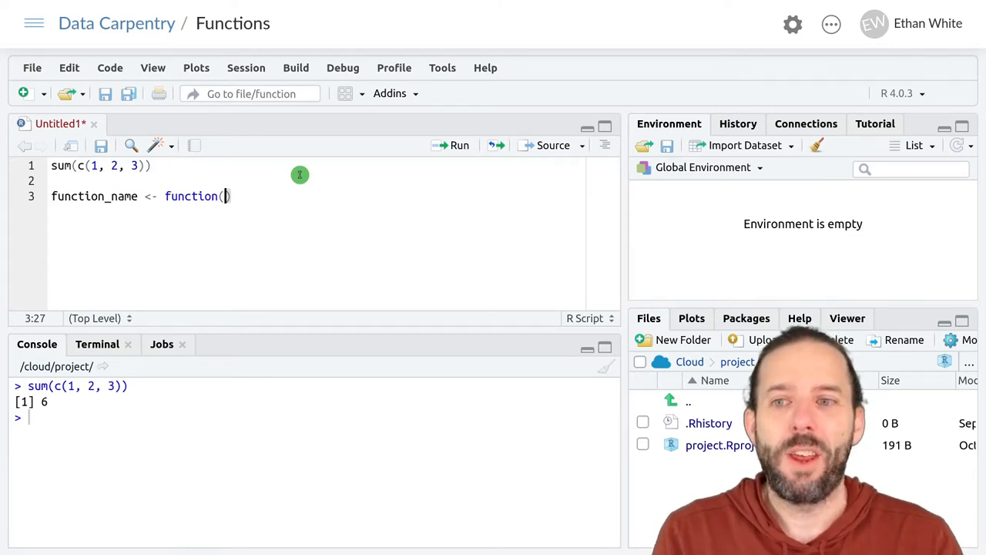
text(inputs)
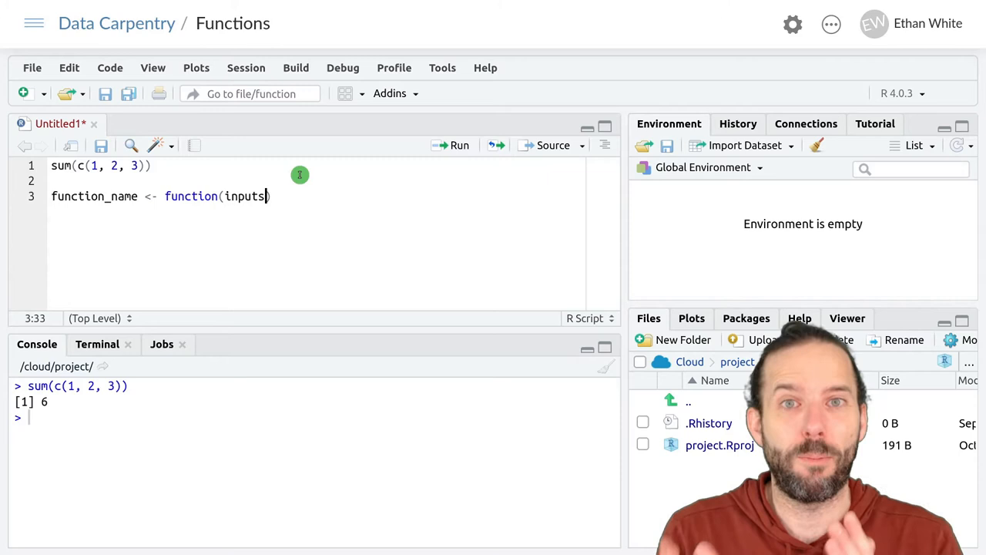
text())
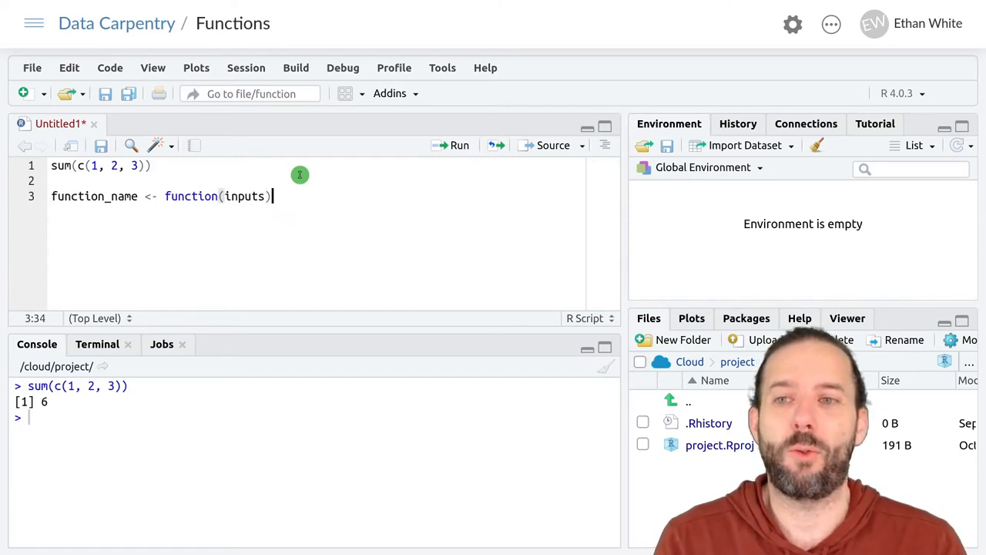
text({})
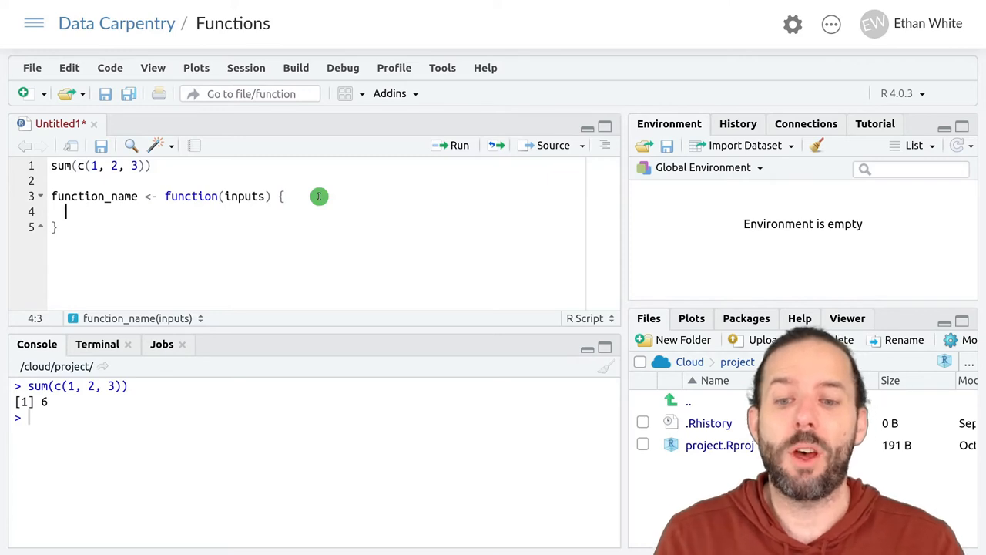
Fill the body with output_value <- do_something(inputs) and return(output_value).
text(oput)
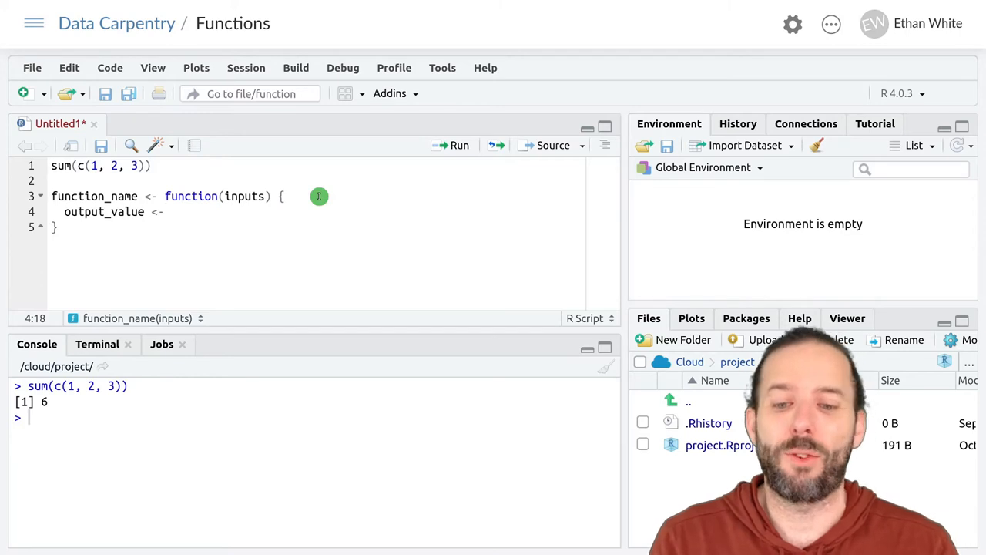
text(do_som)
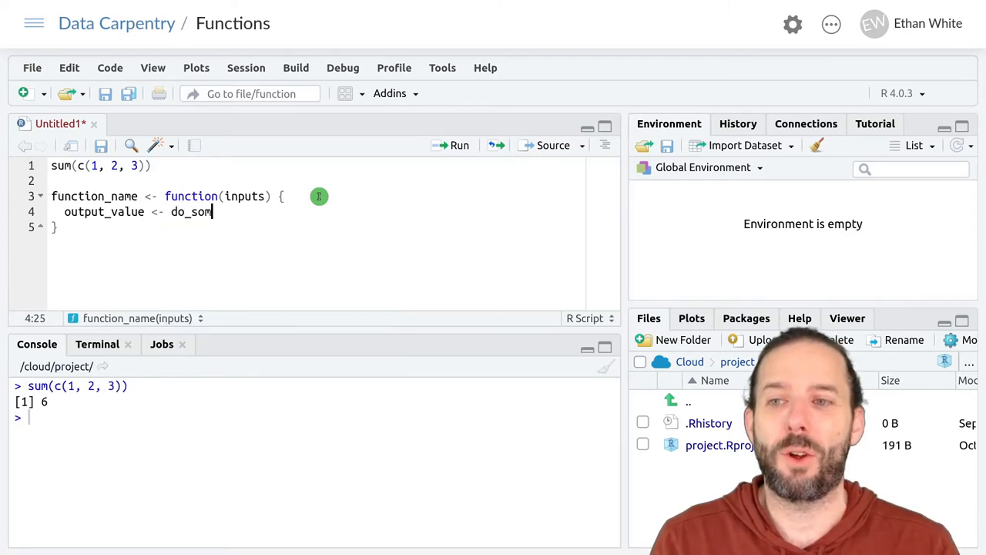
text(ething())
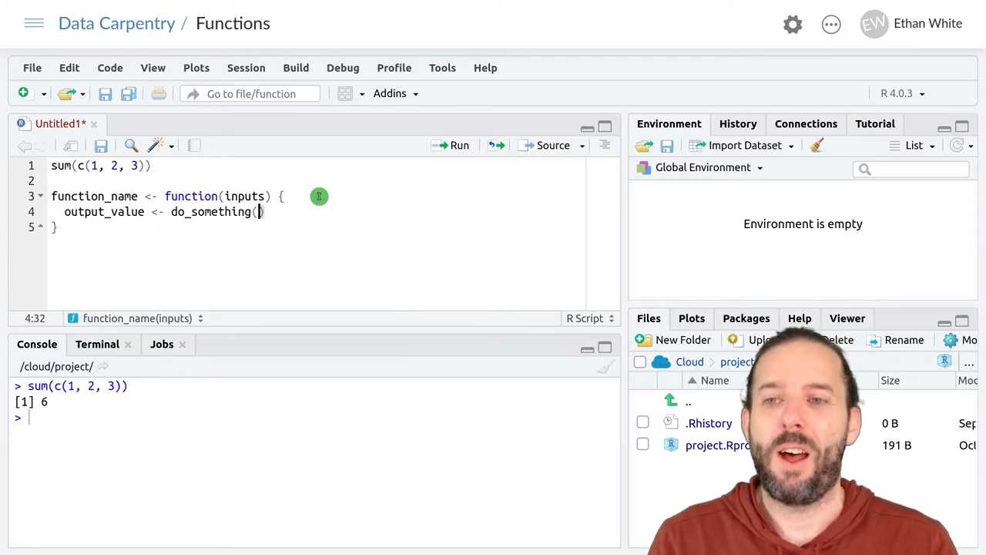
text(inputs)
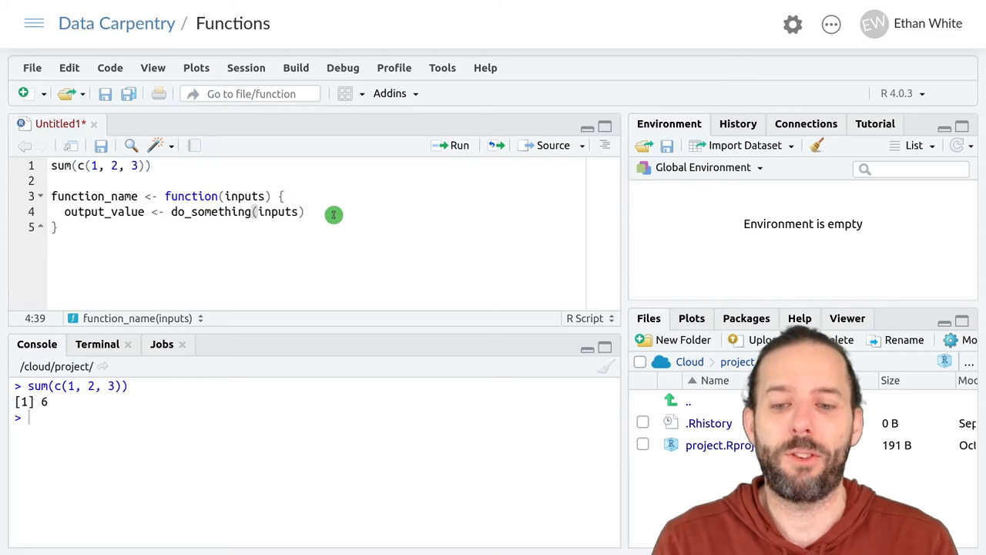
text(ret)
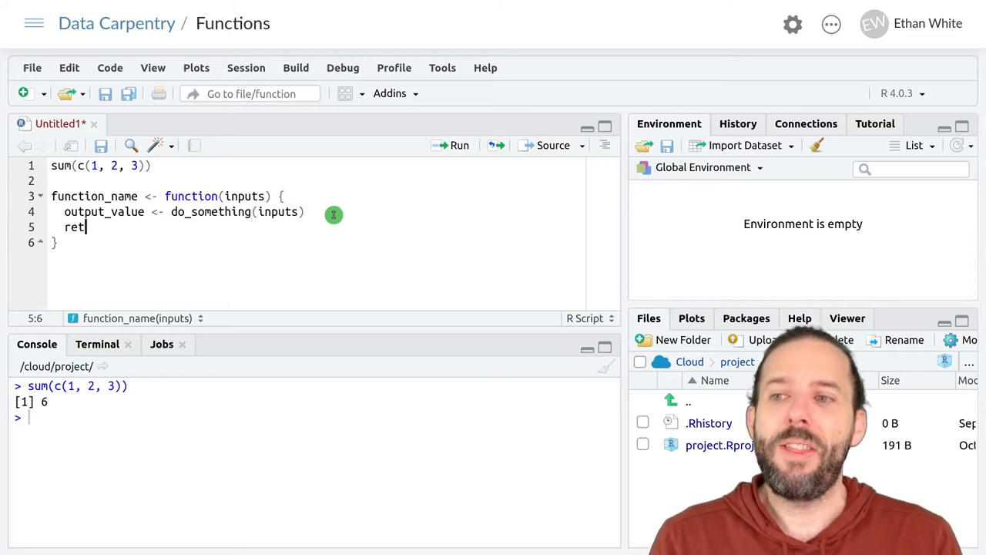
text(urn())
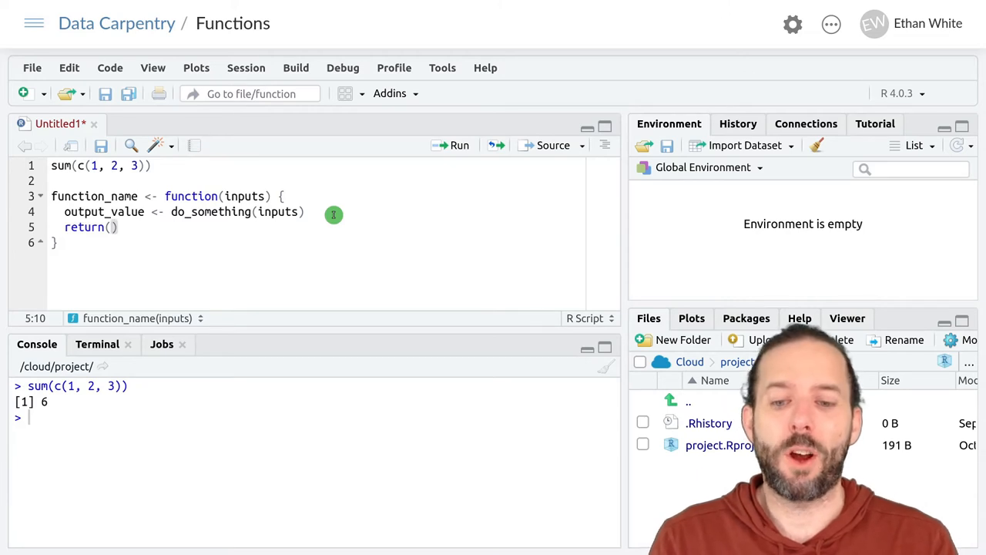
text(output_value)
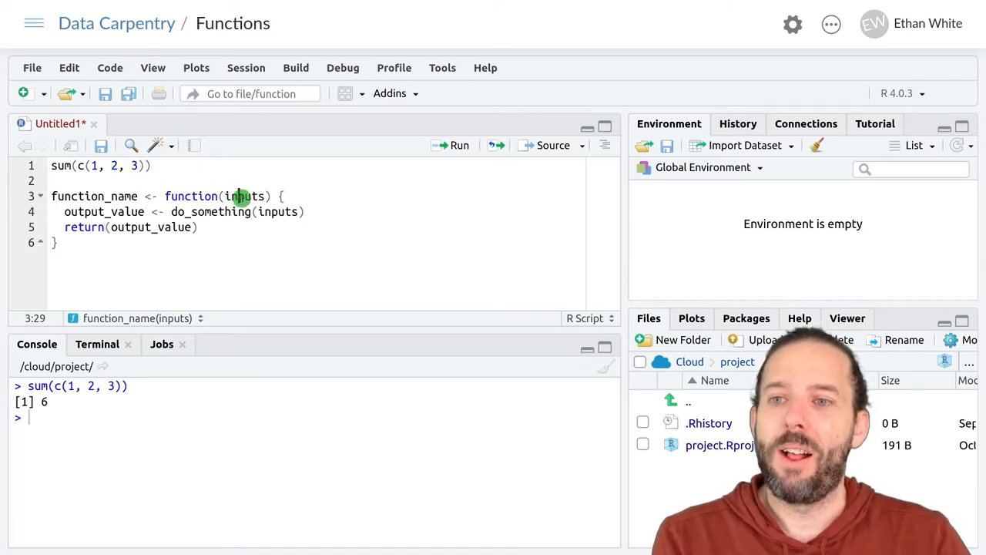
Highlight the inputs argument, then add blank lines after the function's closing brace.
double_click(245, 196)
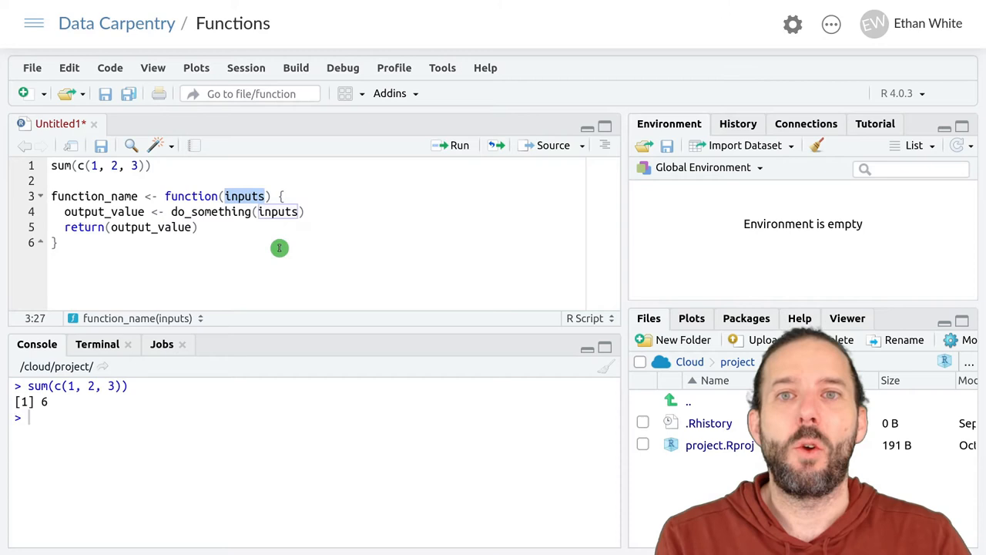
mouse_move(252, 268)
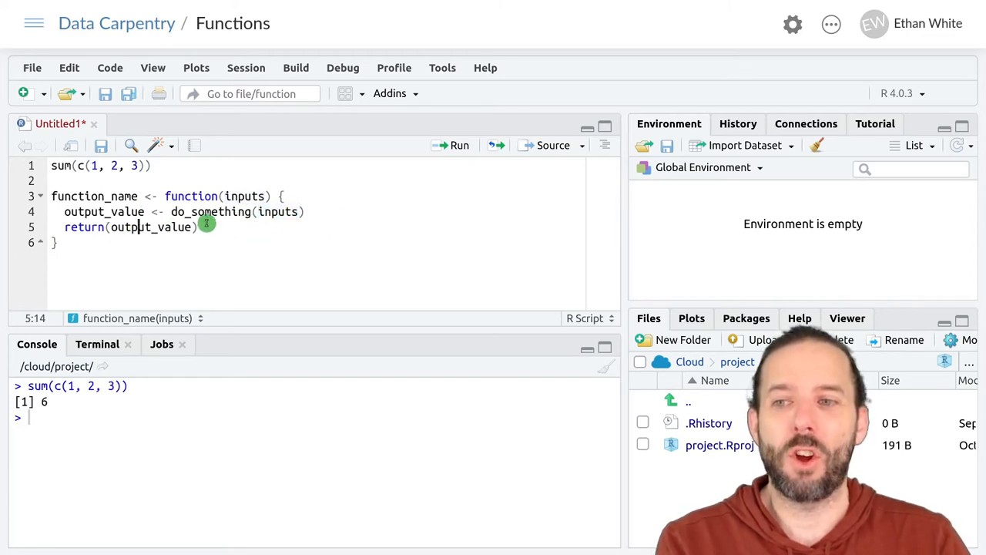
mouse_move(4, 293)
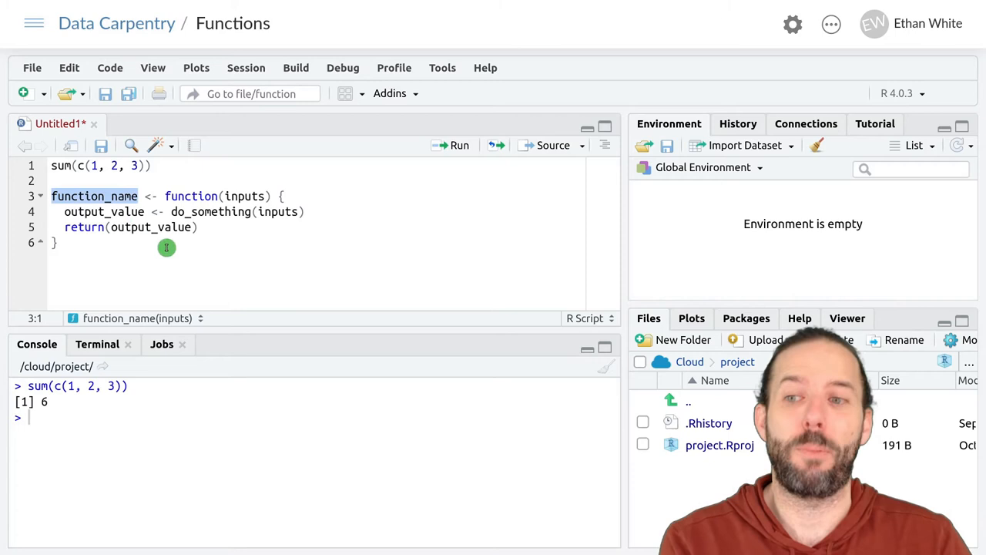
click(58, 241)
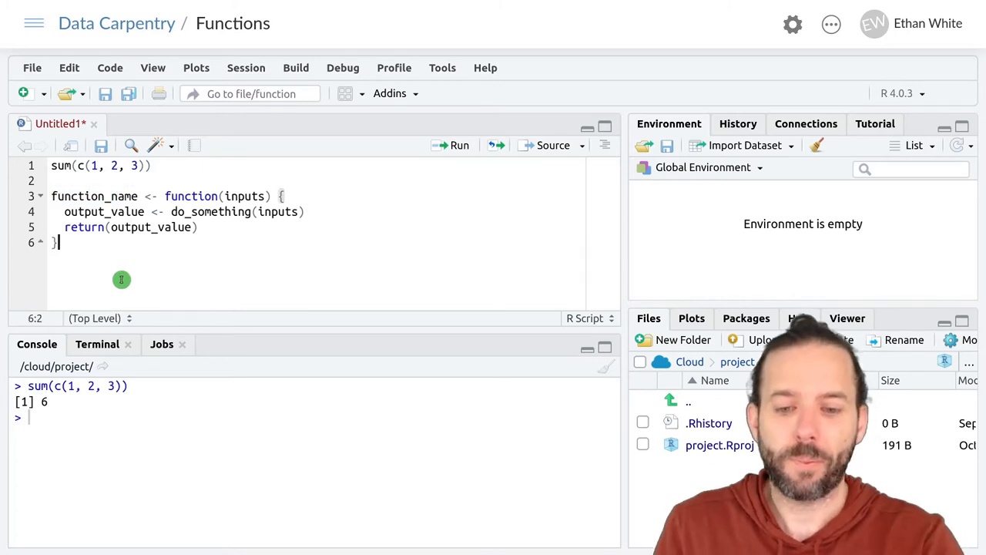
key(Enter)
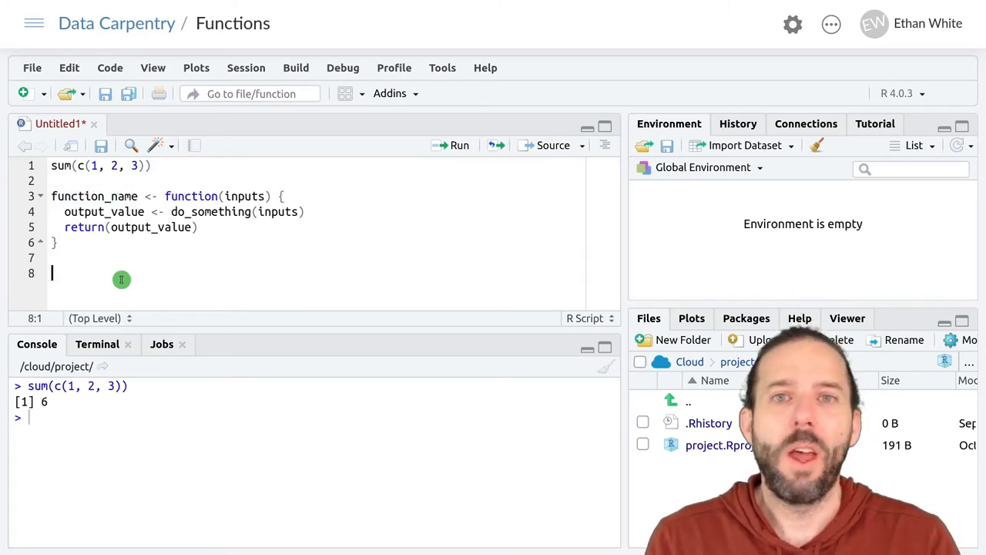
Write a brace block containing a = 2, b = 3 and a + b.
text({)
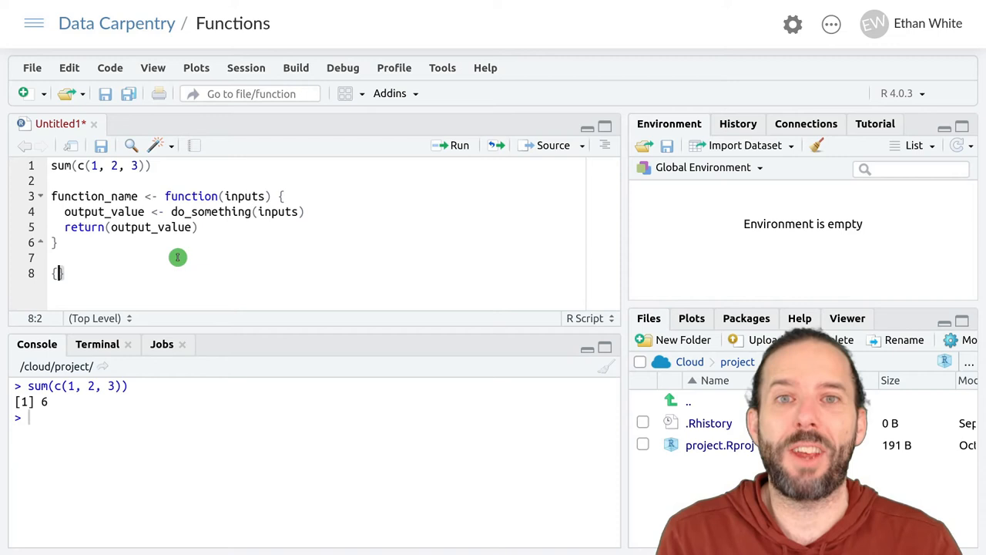
key(Return)
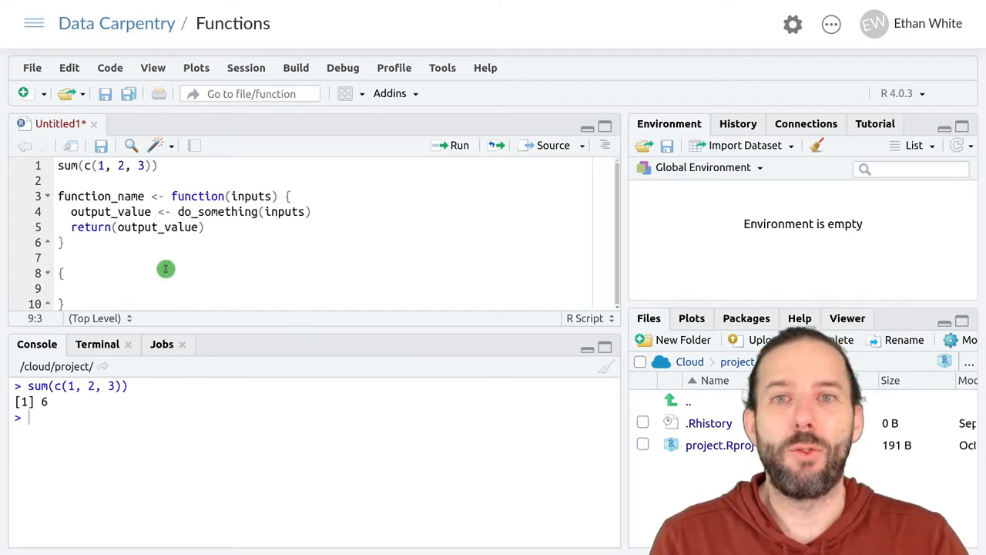
mouse_move(407, 218)
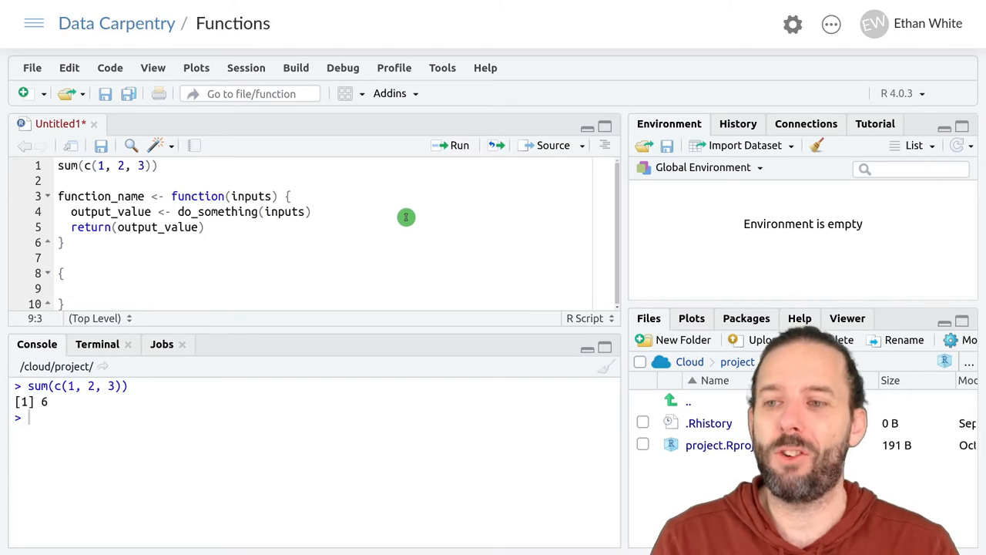
text(a =)
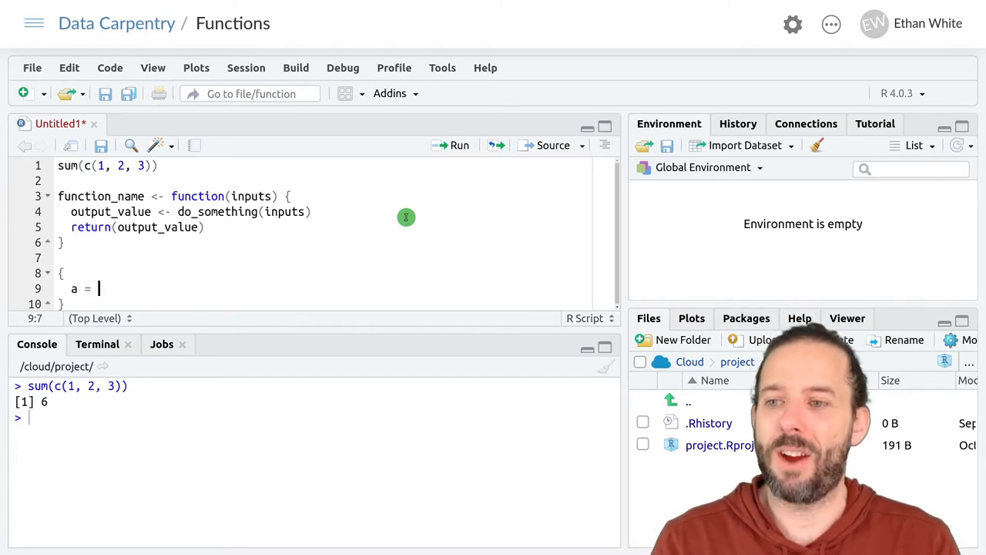
text(2)
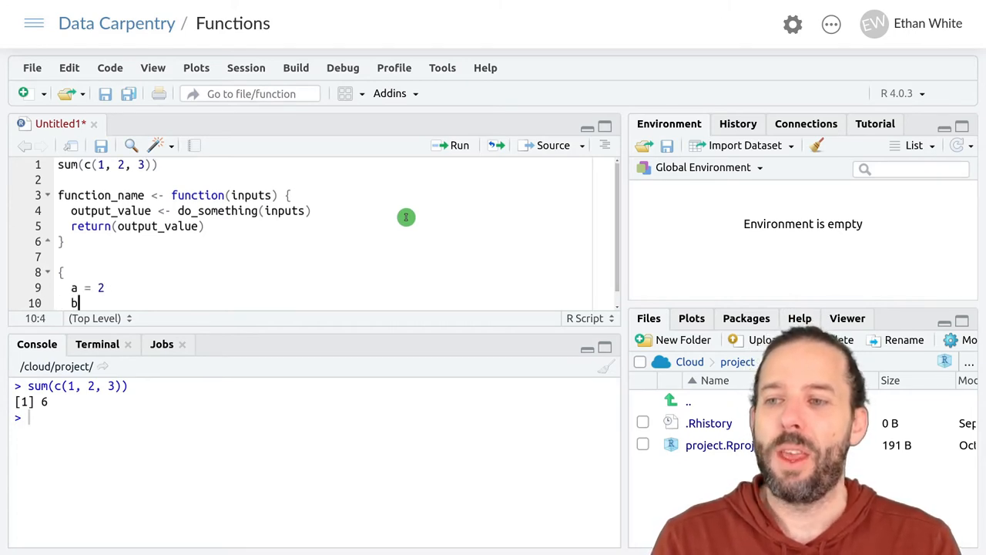
text(" ")
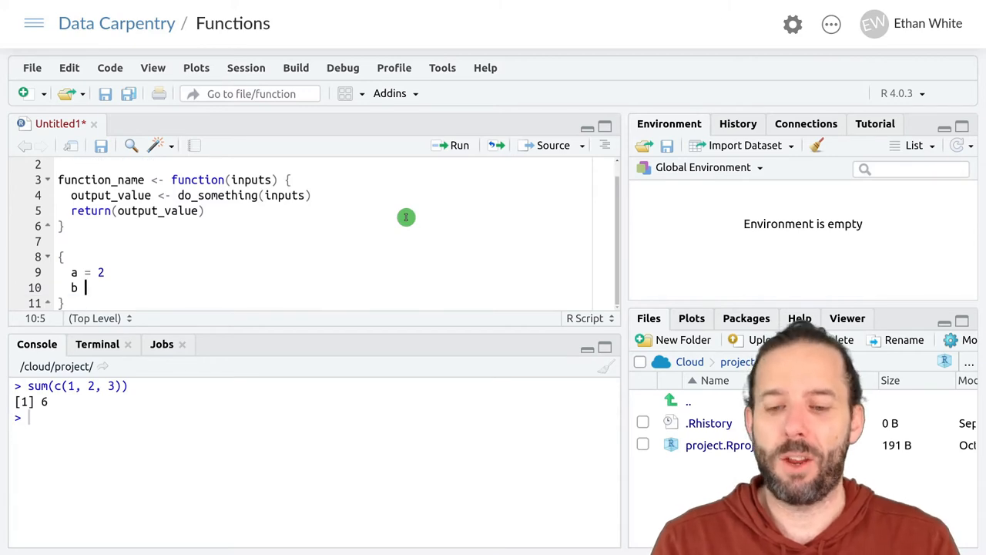
text(= 3)
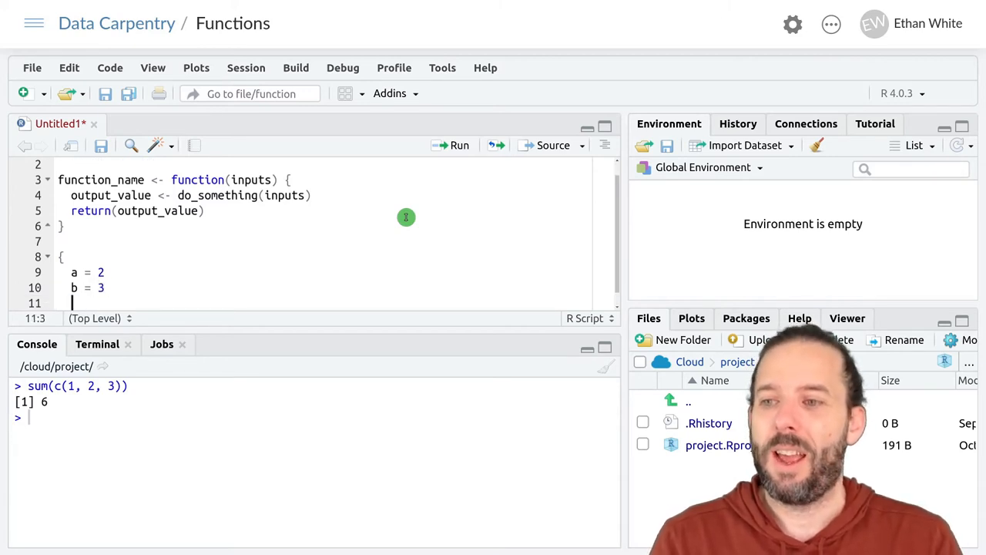
text(a + b)
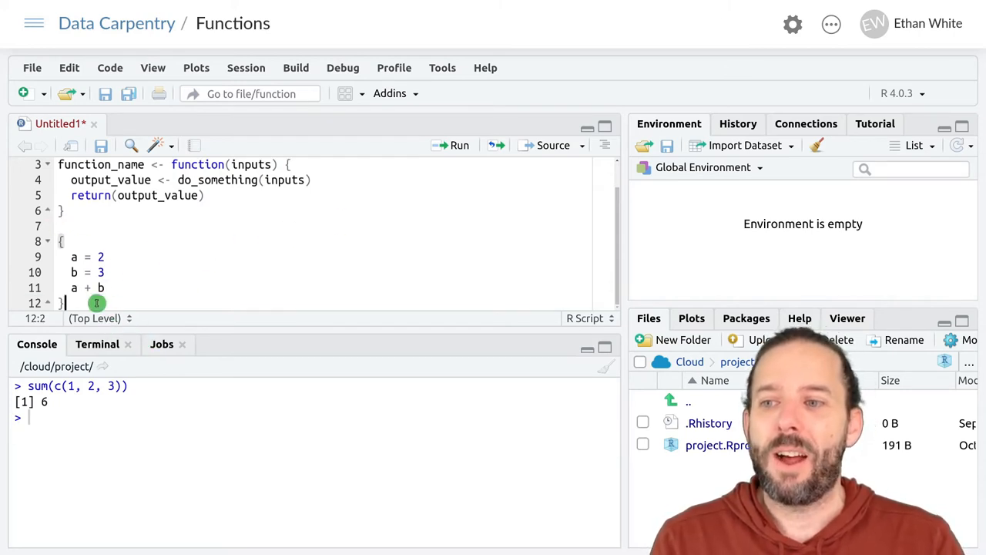
mouse_move(271, 299)
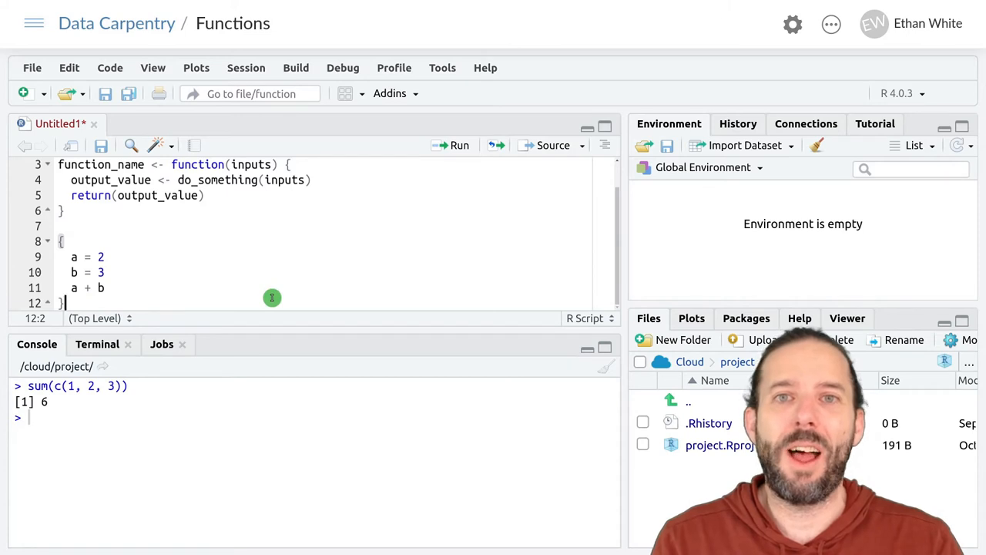
mouse_move(367, 245)
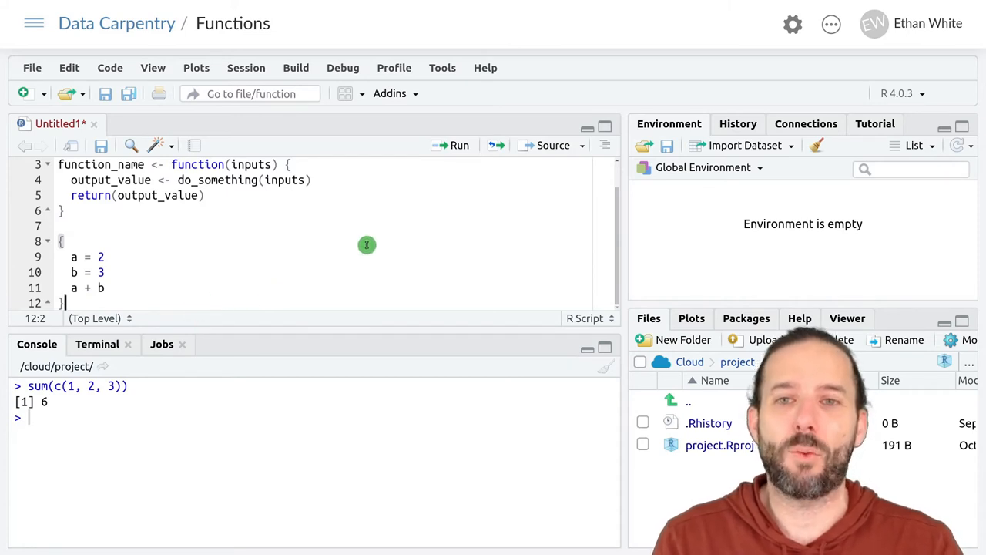
Run the brace block so the console prints 5 and a, b appear in the environment.
click(453, 145)
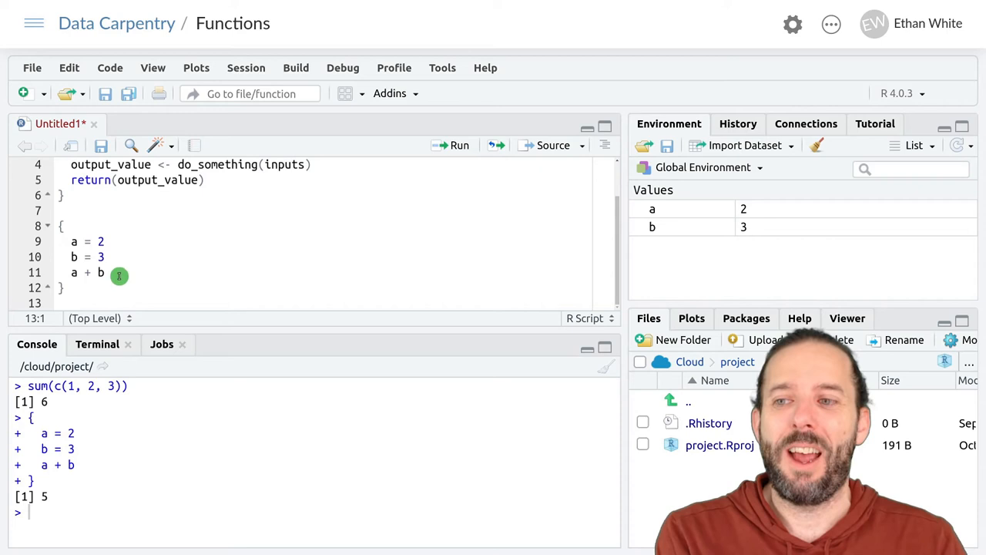
scroll(up, 3)
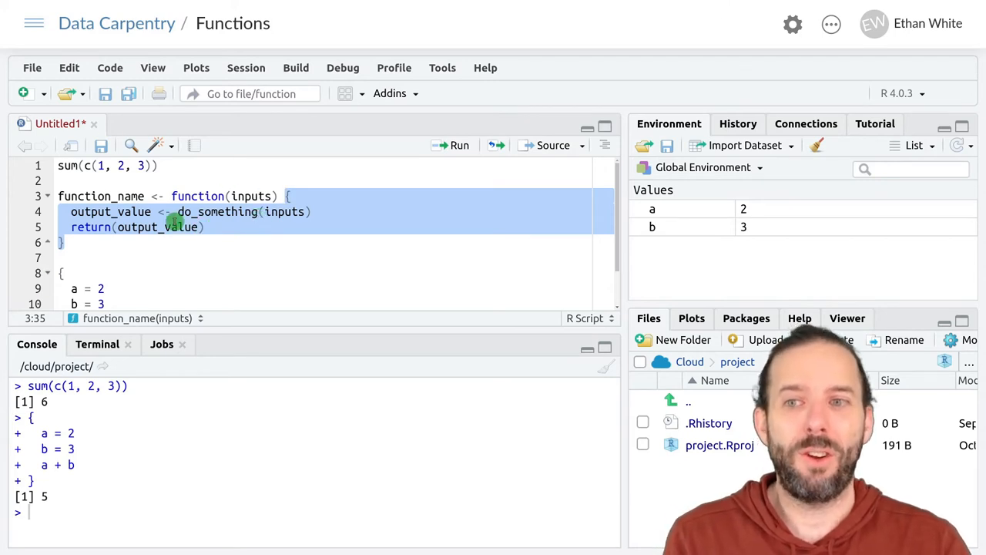
mouse_move(215, 226)
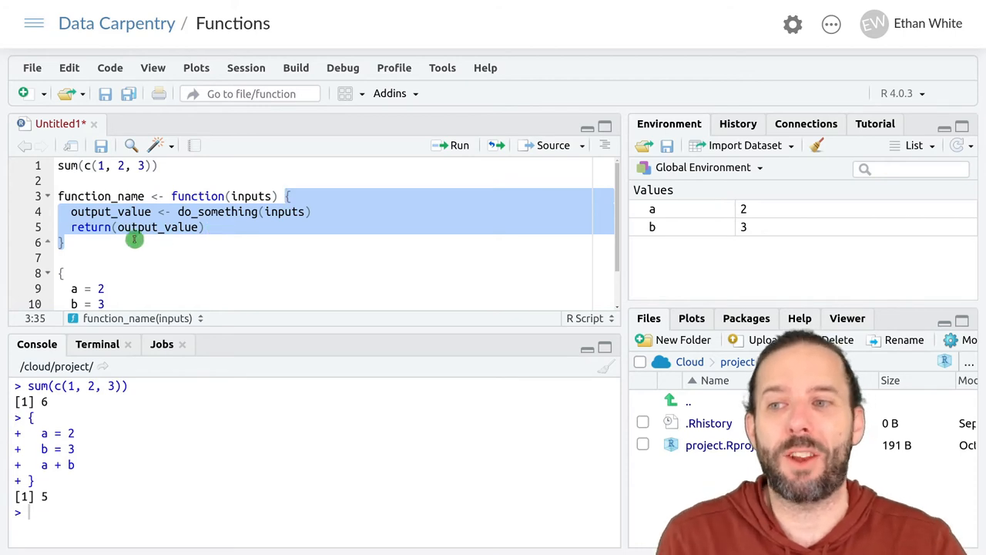
mouse_move(259, 191)
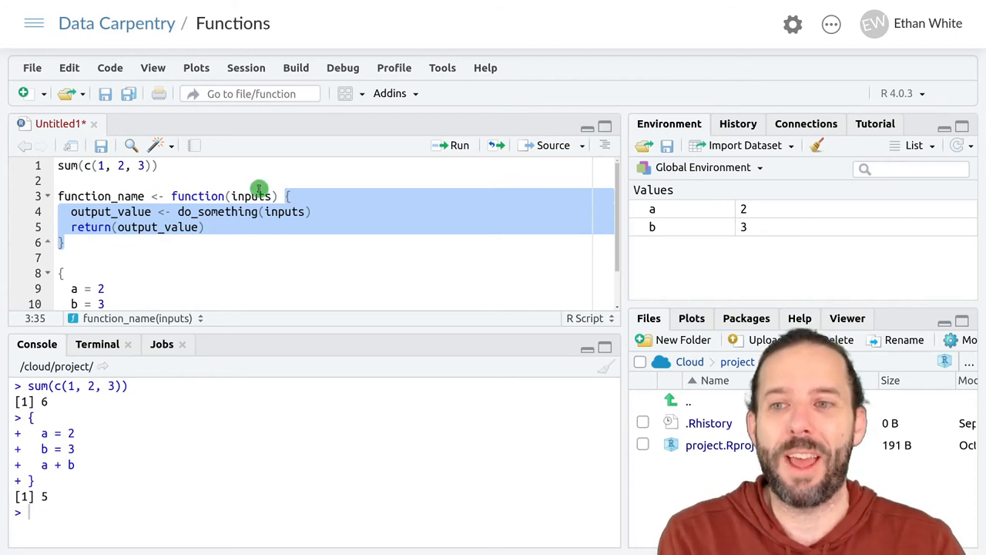
click(163, 196)
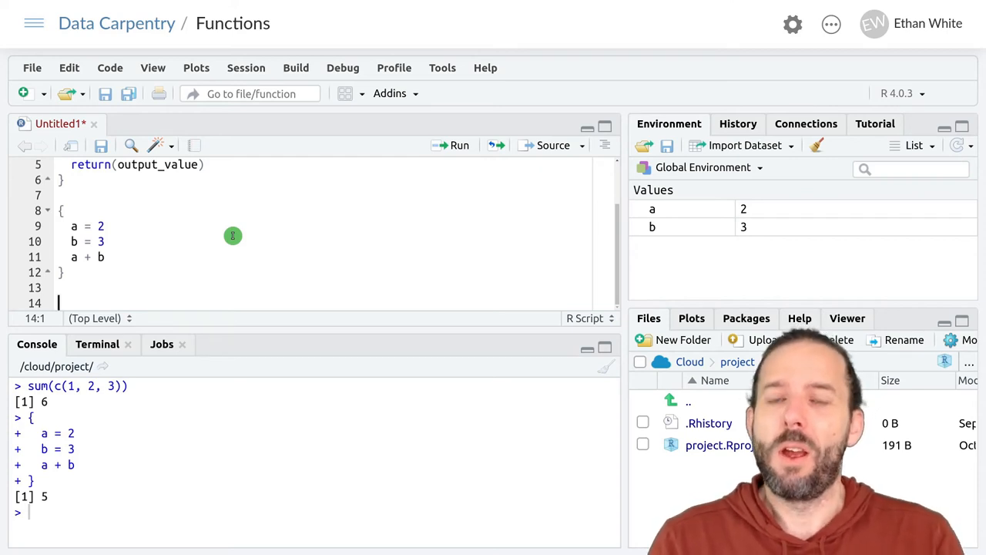
Write calc_shrub_vol <- function(length, width, height) { on line 14.
text(cal)
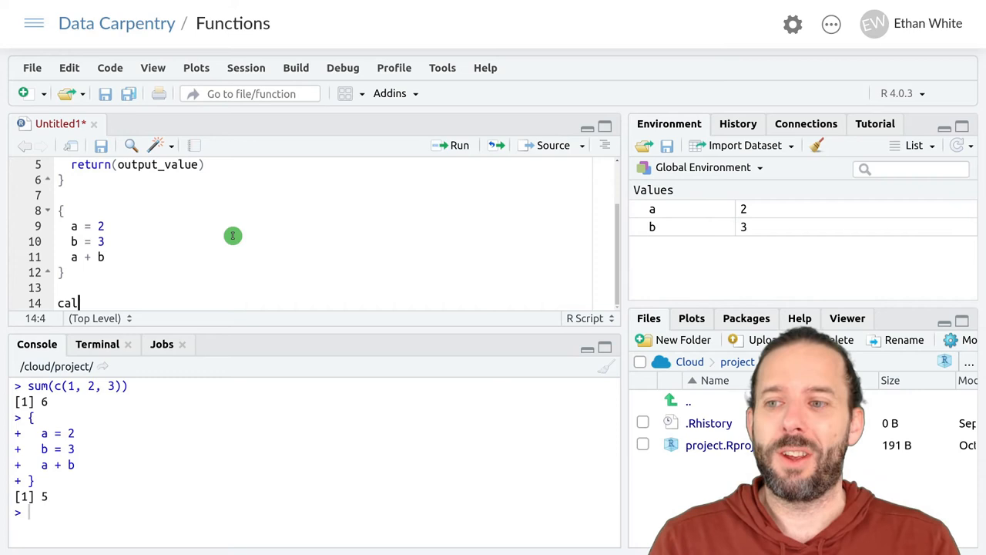
text(c_shrub)
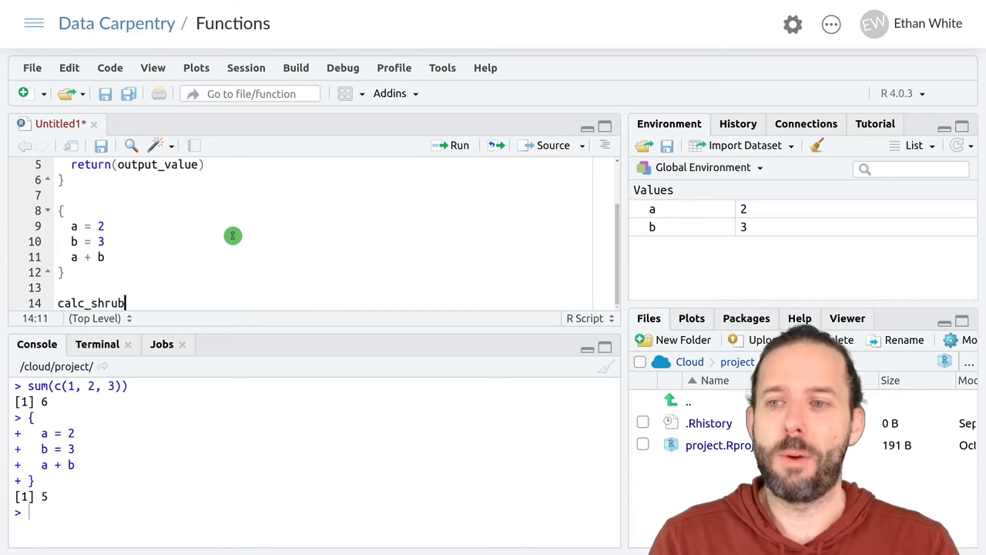
text(_vol <-)
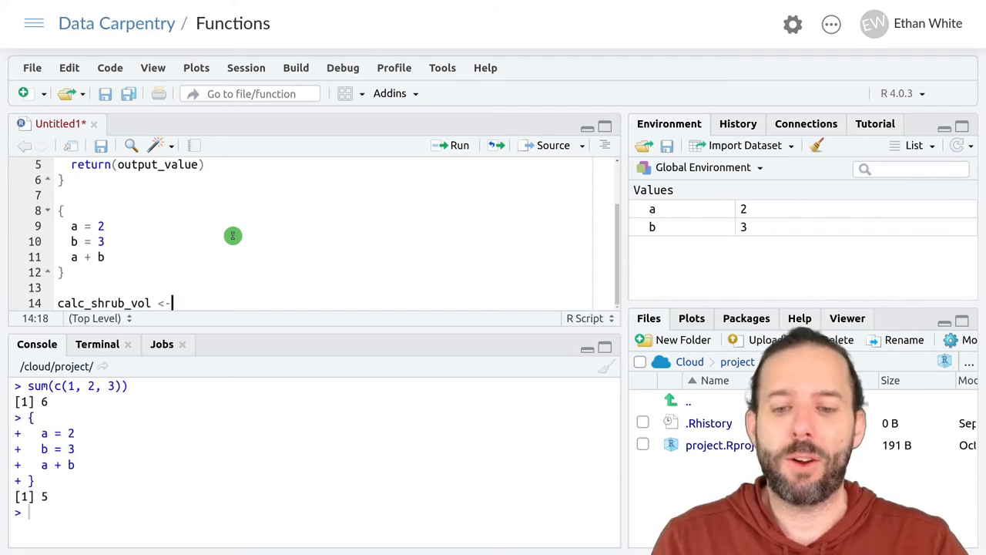
text(f)
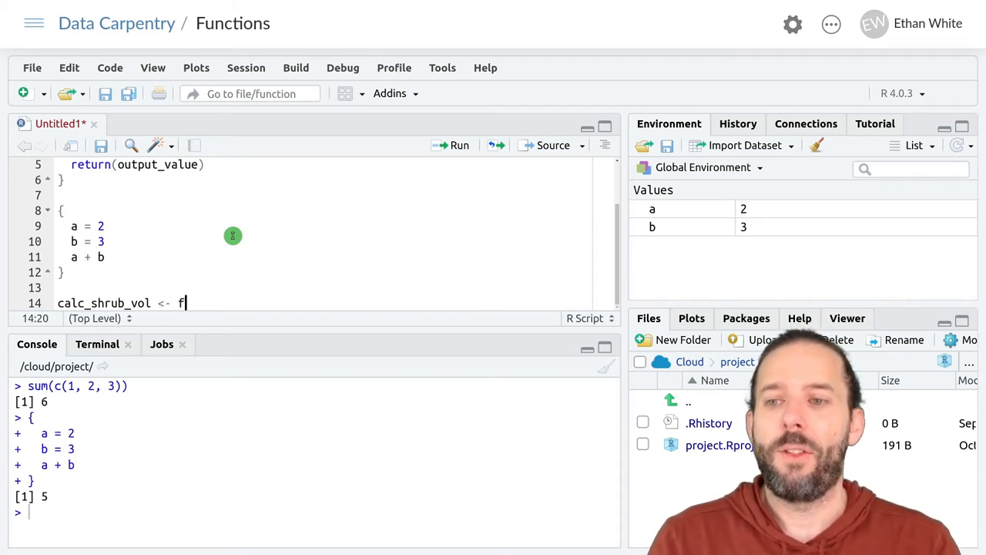
text(unction()
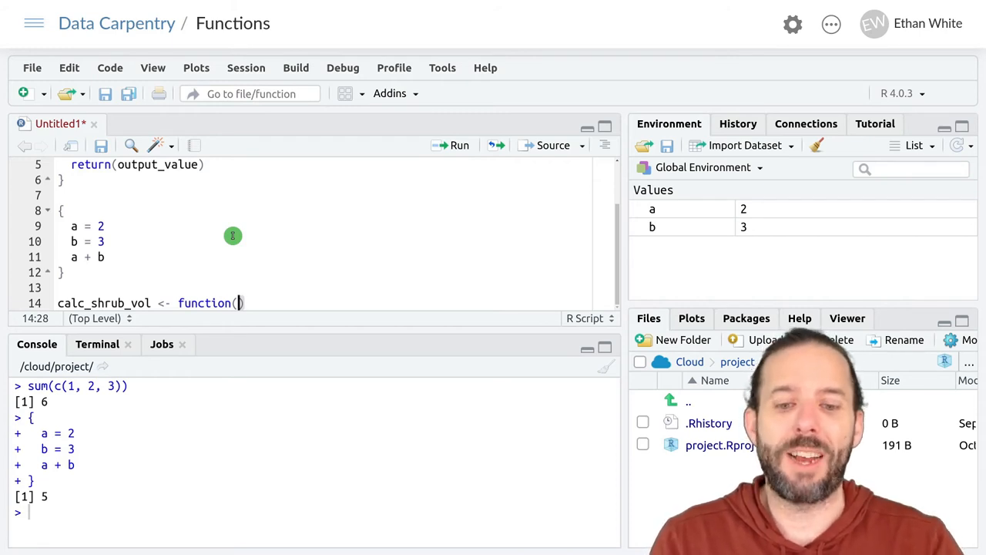
text(length)
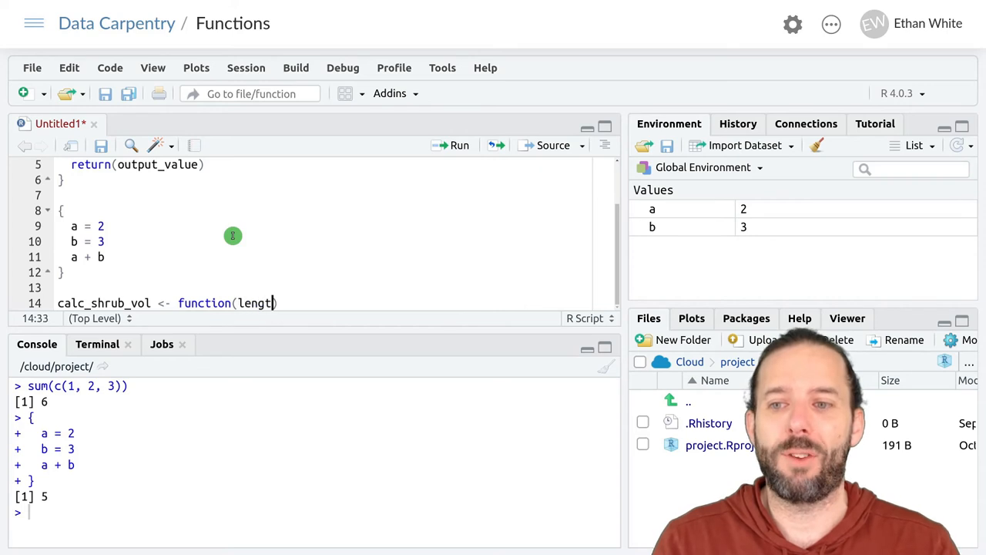
text(, wdith)
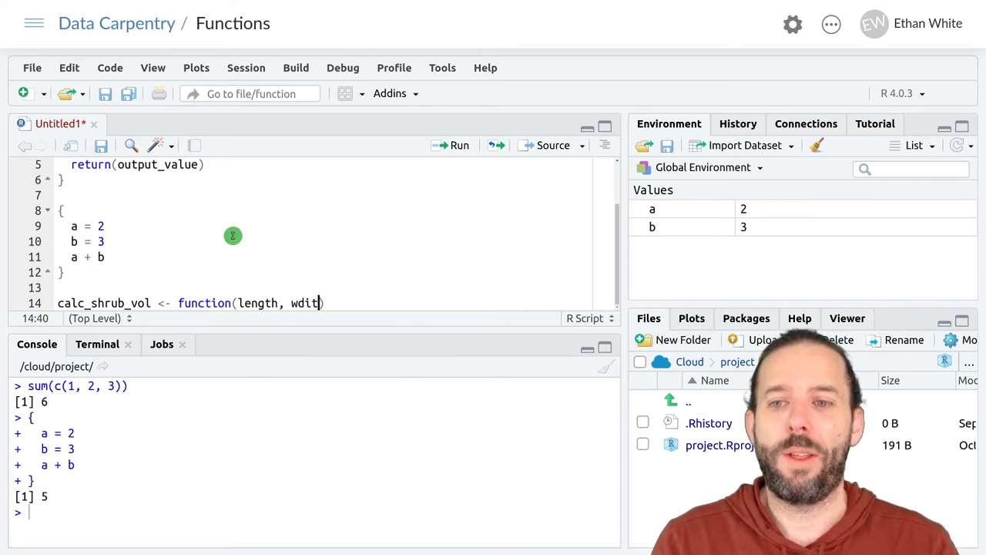
text(width, hei)
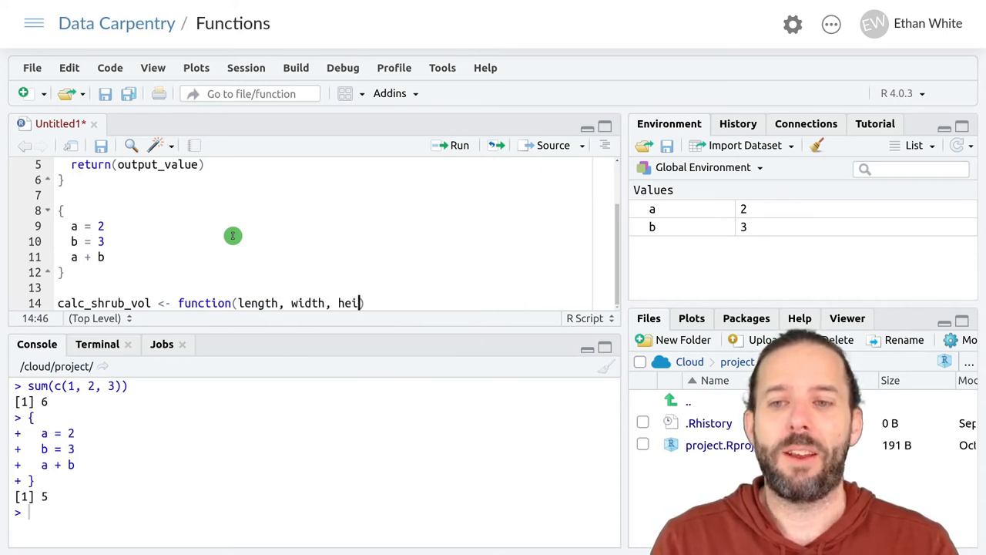
text(ght))
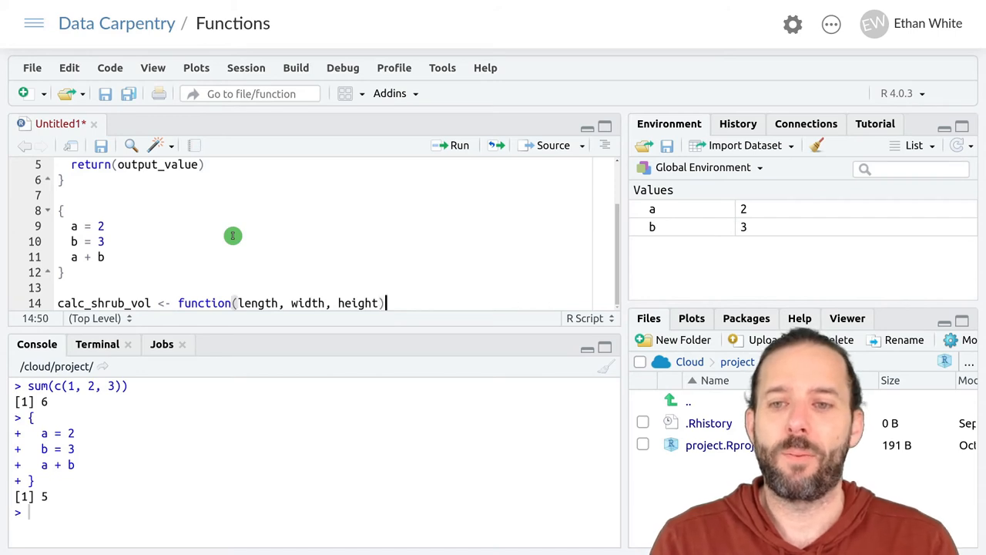
text({)
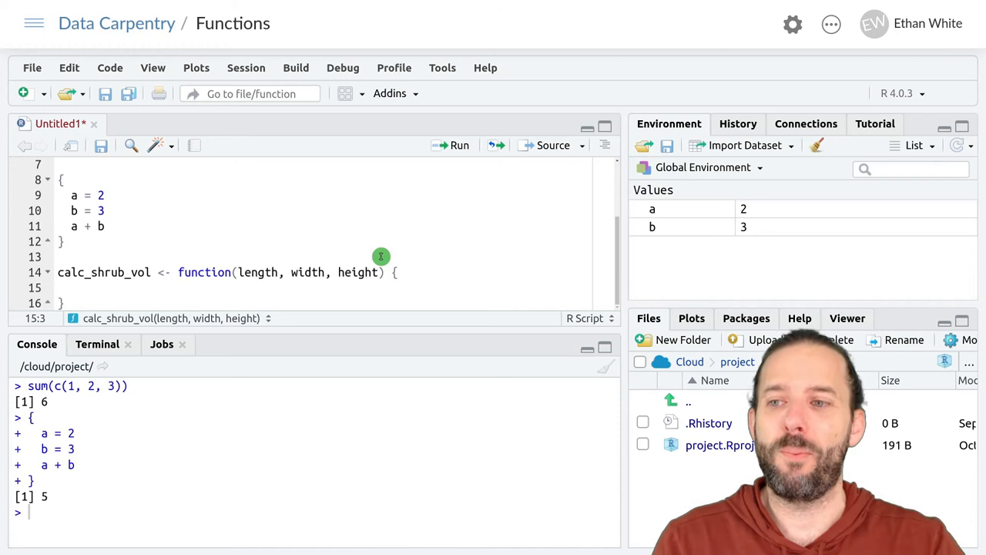
Write the body lines area <- length * width and volume <- area * height.
text(area <-)
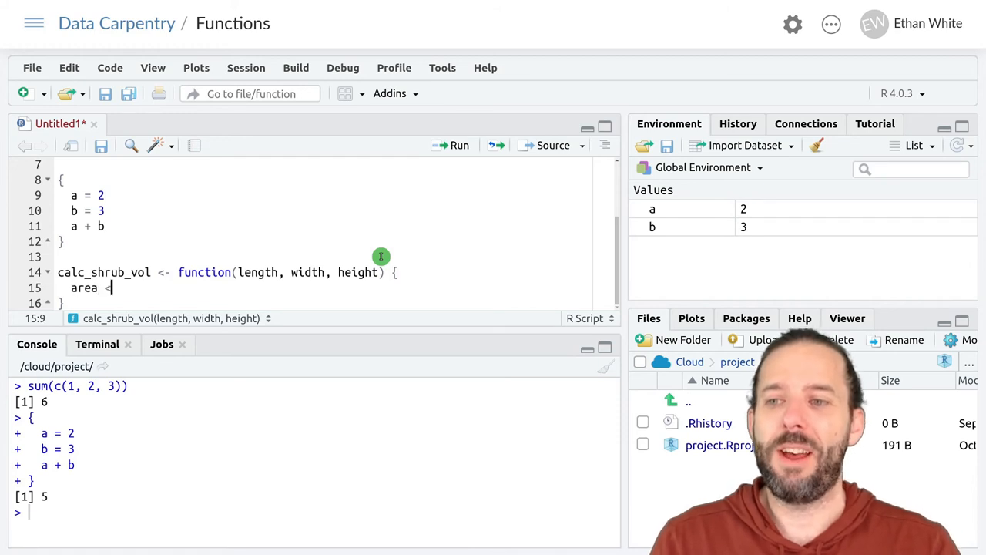
text(-)
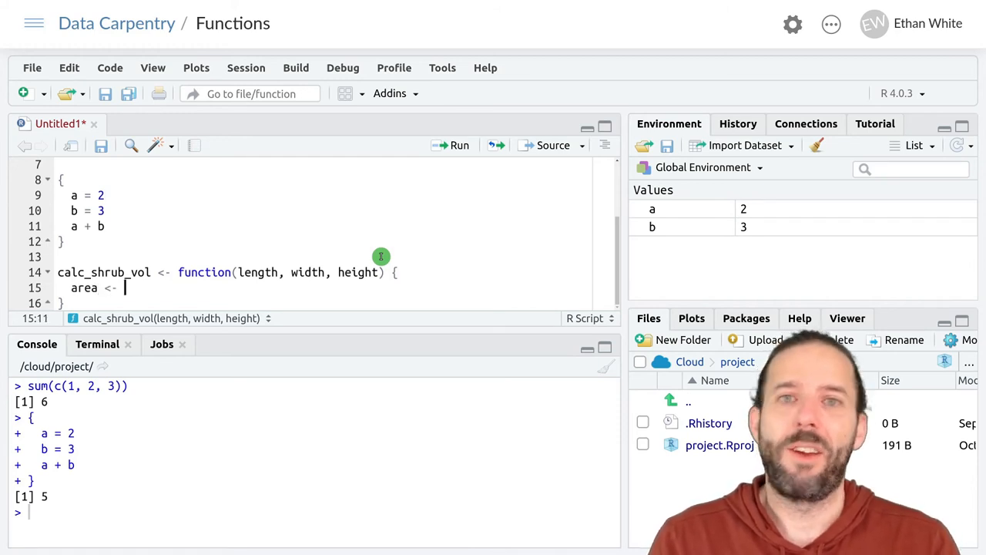
text(leng)
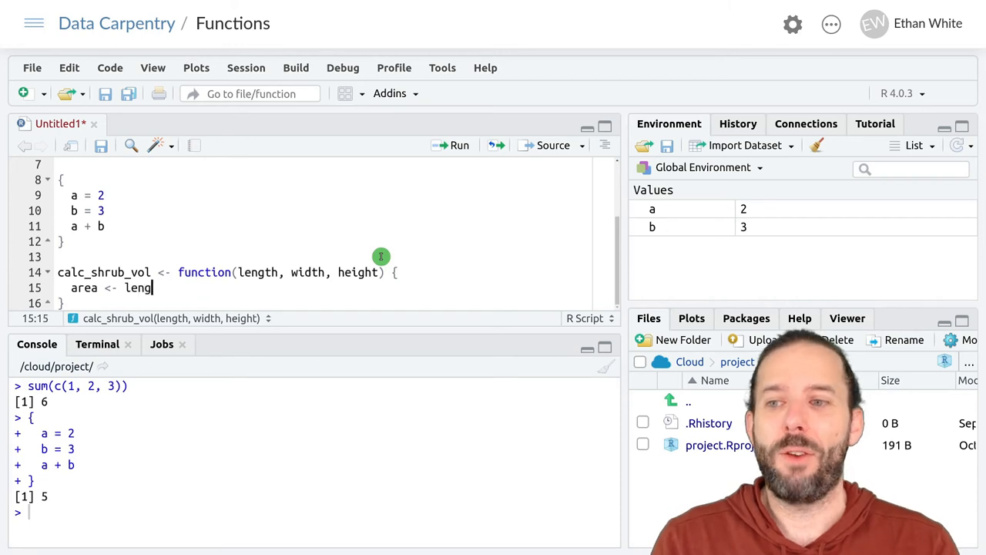
text(th *)
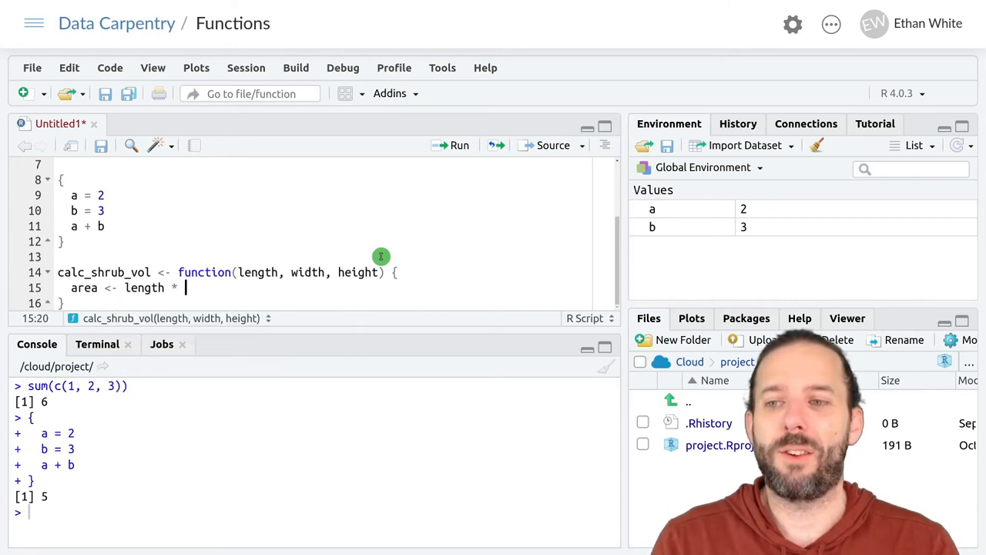
text(width)
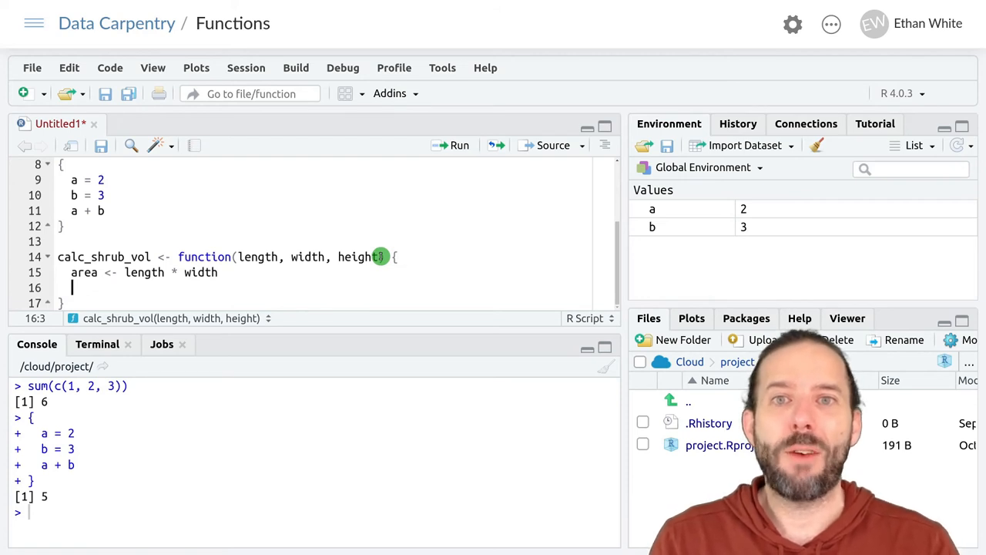
text(volume)
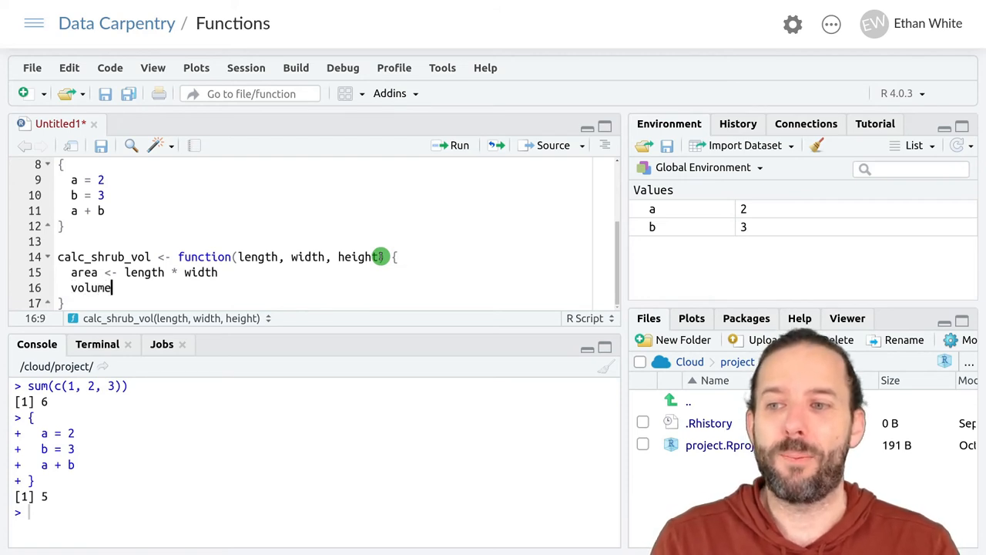
text(<-)
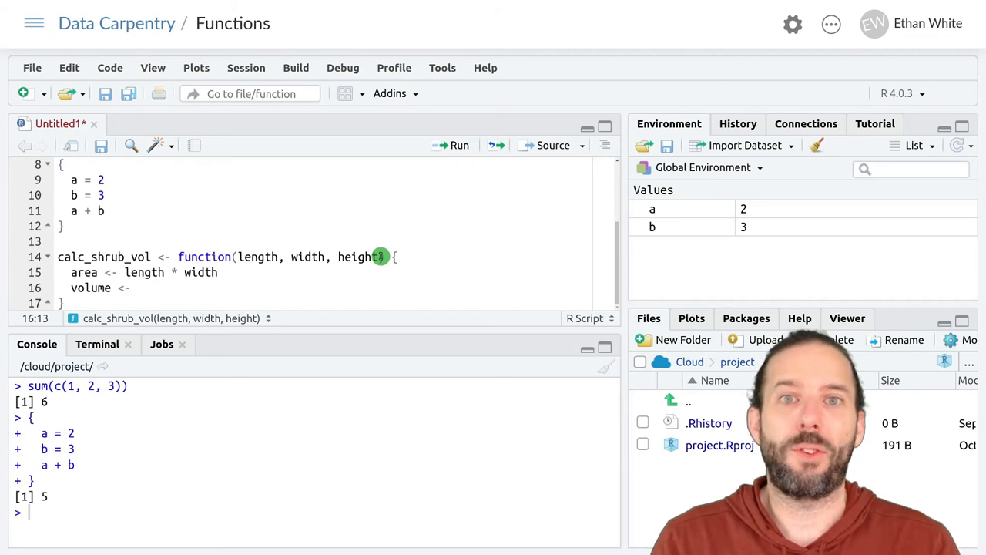
text(area)
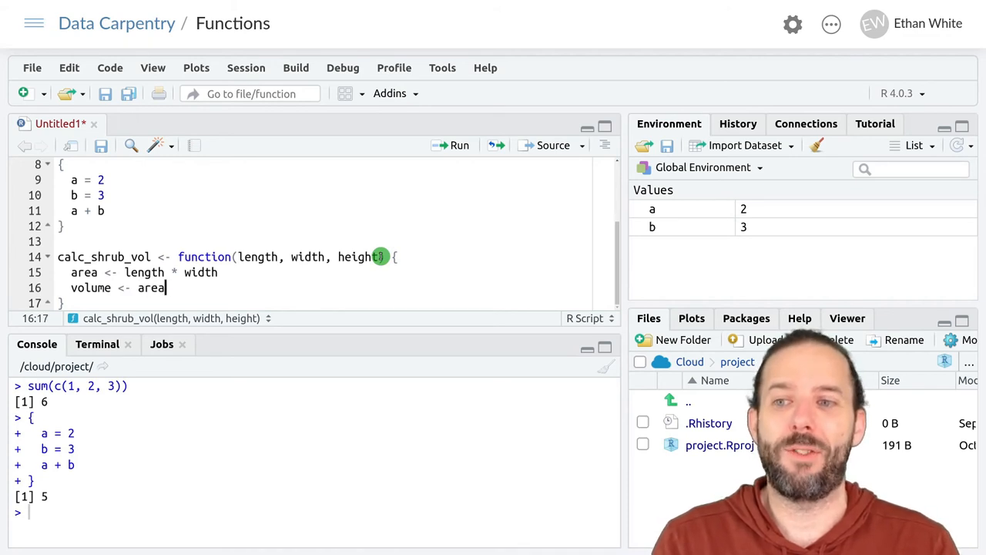
text(* heig)
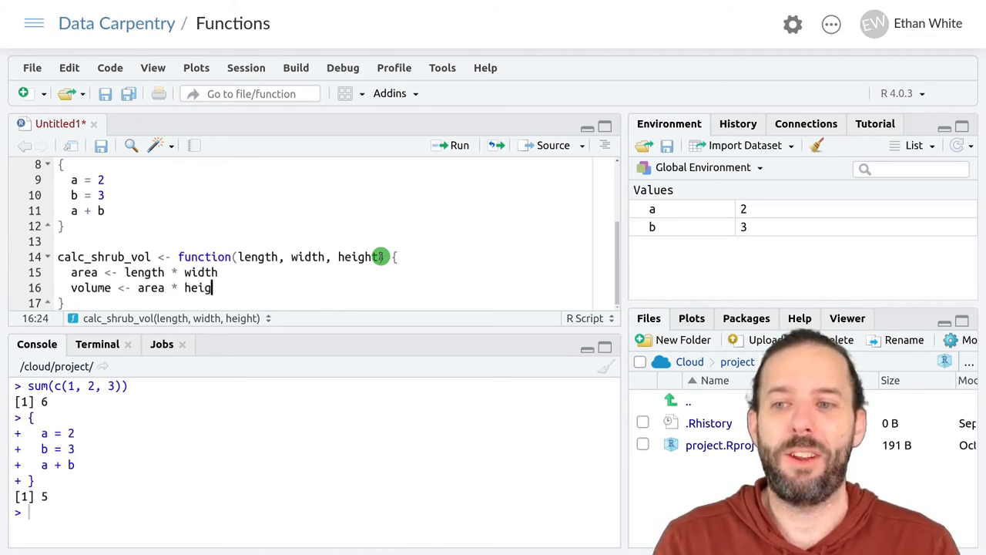
text(ht)
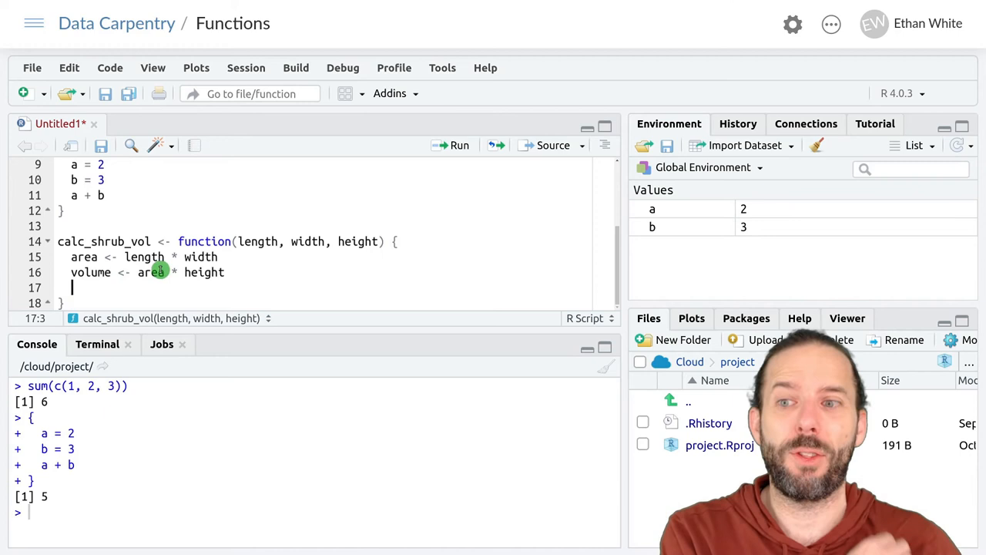
End the body with return(volume).
text(retru)
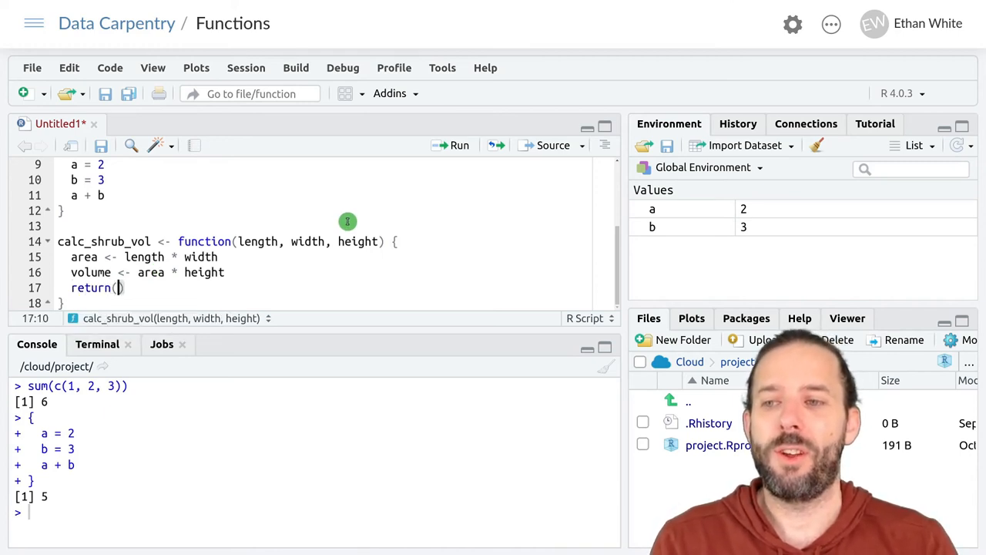
text(volume)
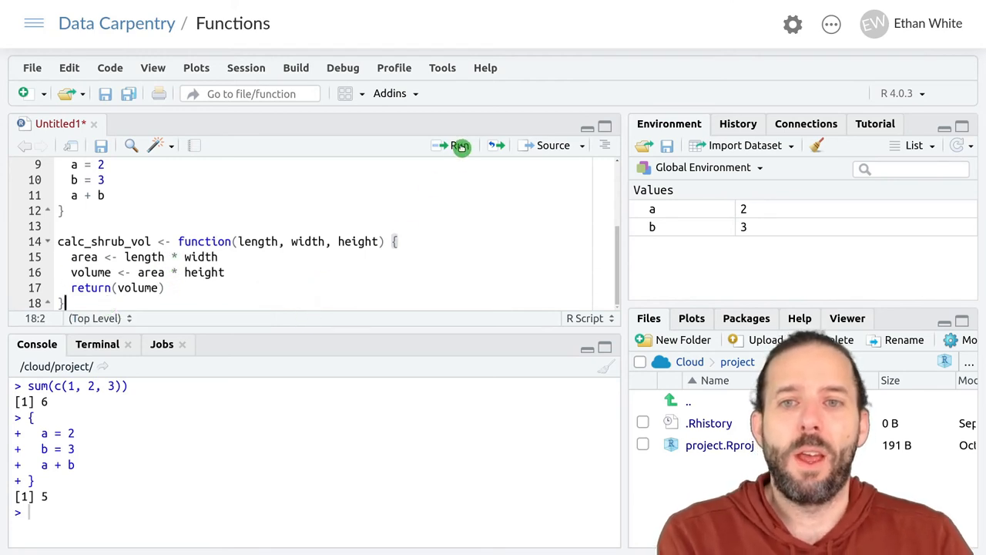
mouse_move(455, 144)
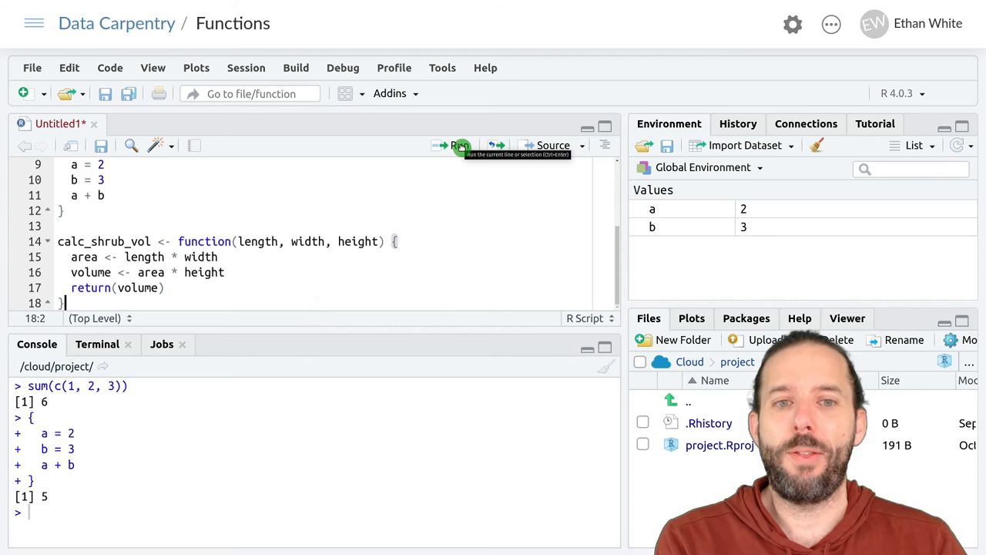
Run the calc_shrub_vol definition so it appears under Functions in the environment.
click(459, 145)
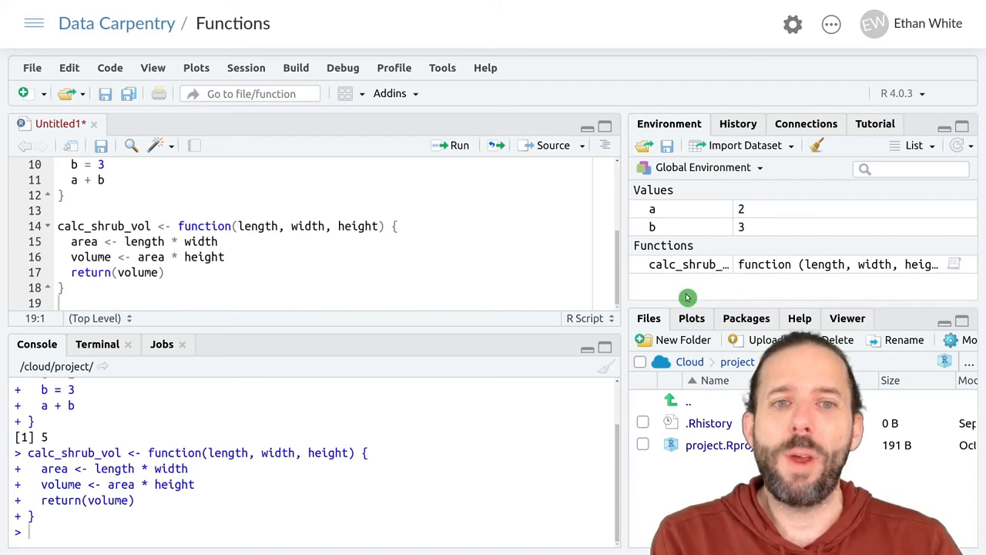
mouse_move(226, 280)
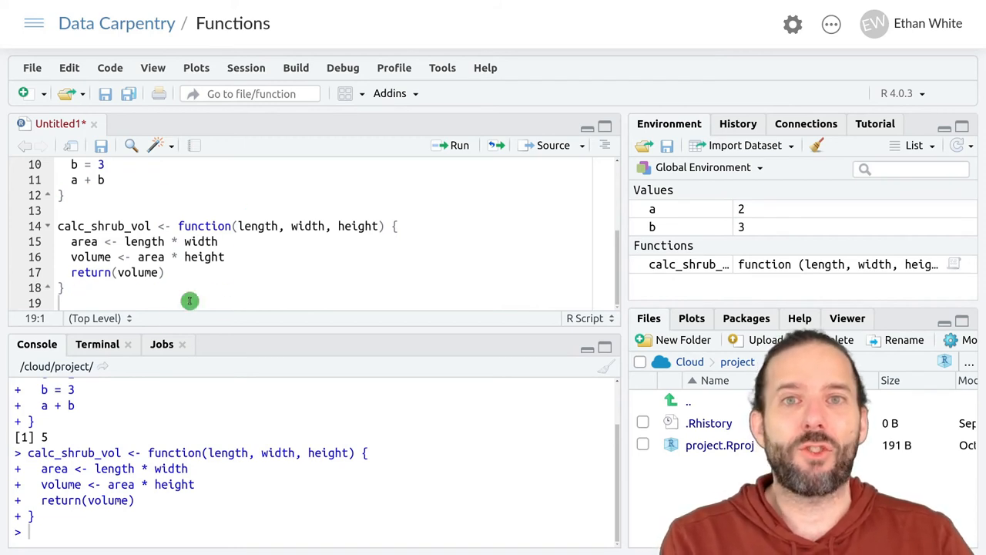
mouse_move(276, 271)
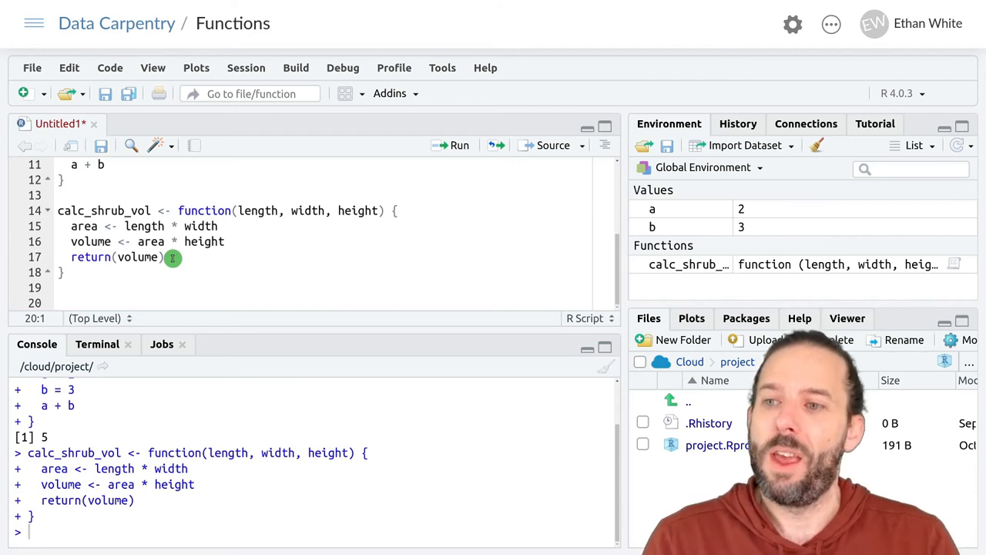
Run calc_shrub_vol(0.8, 1.6, 2.0) from line 20, printing 2.56 in the console.
text(calc_)
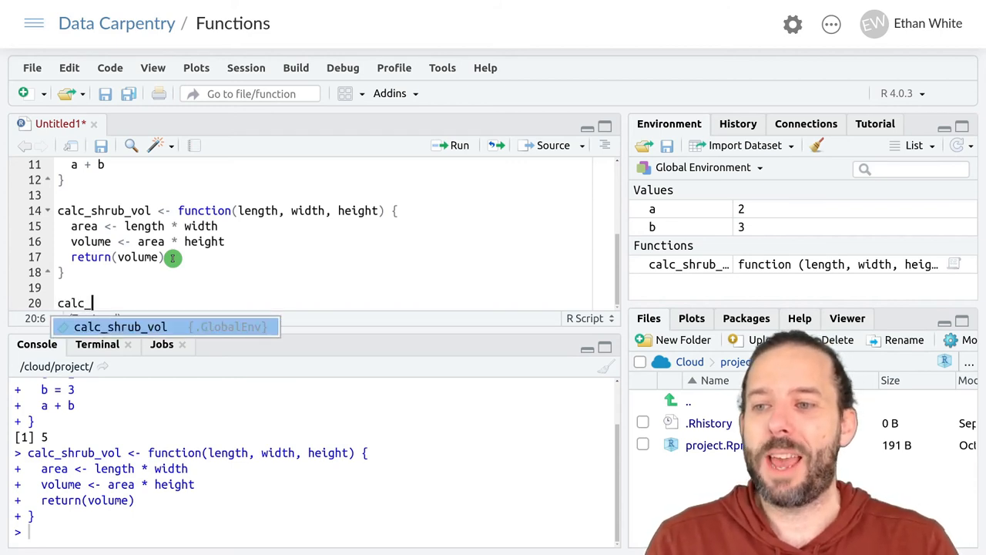
text(shrub_vol()
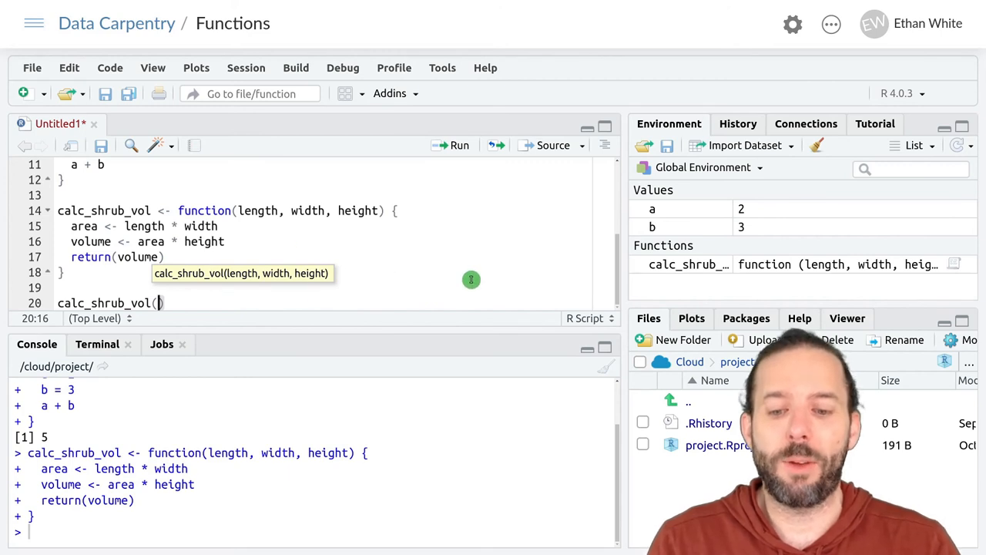
text(0)
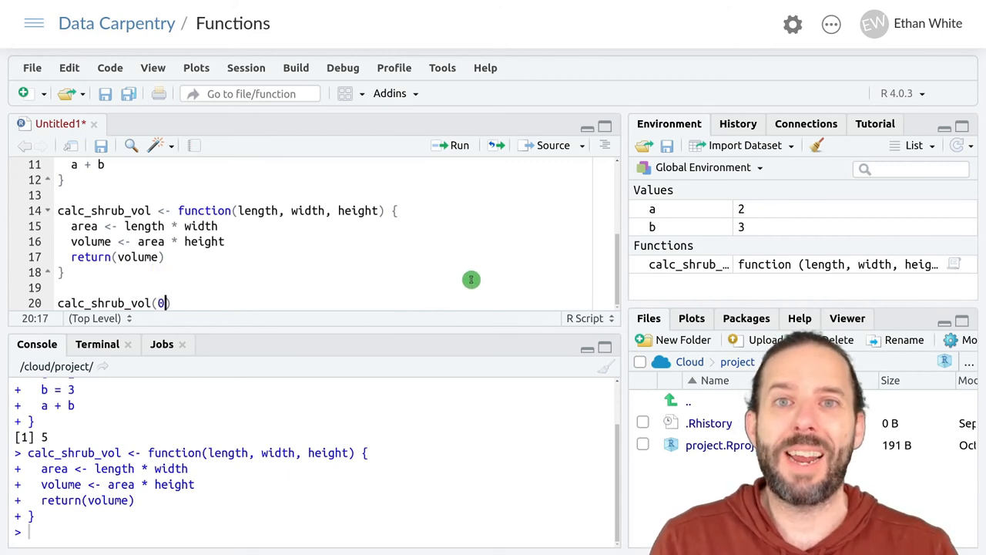
text(.8)
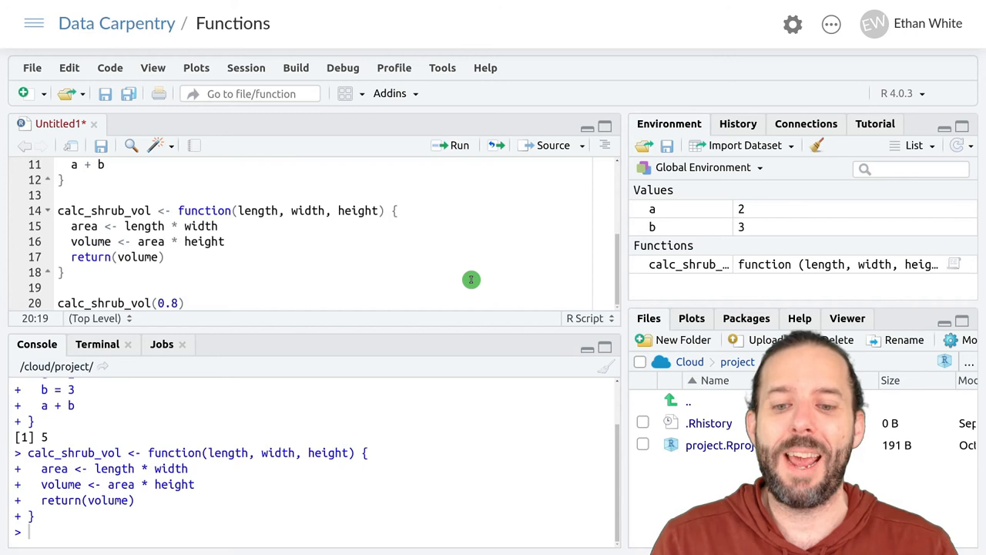
text(, 1.6)
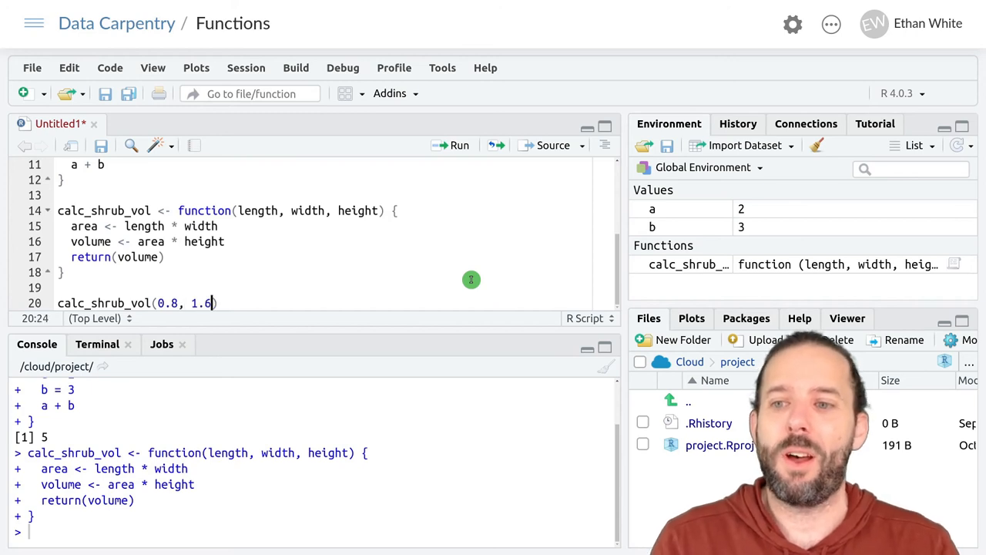
text(,)
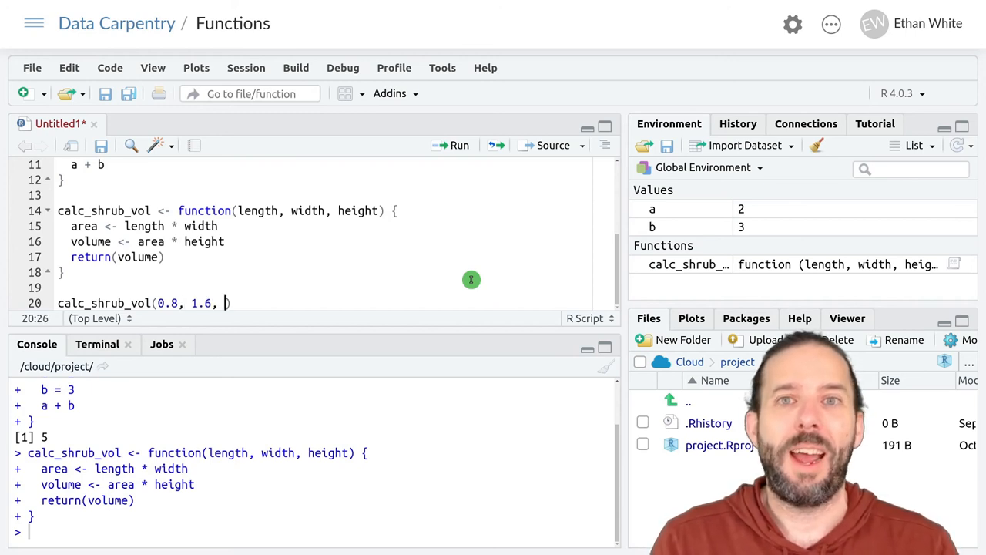
text(2.0)
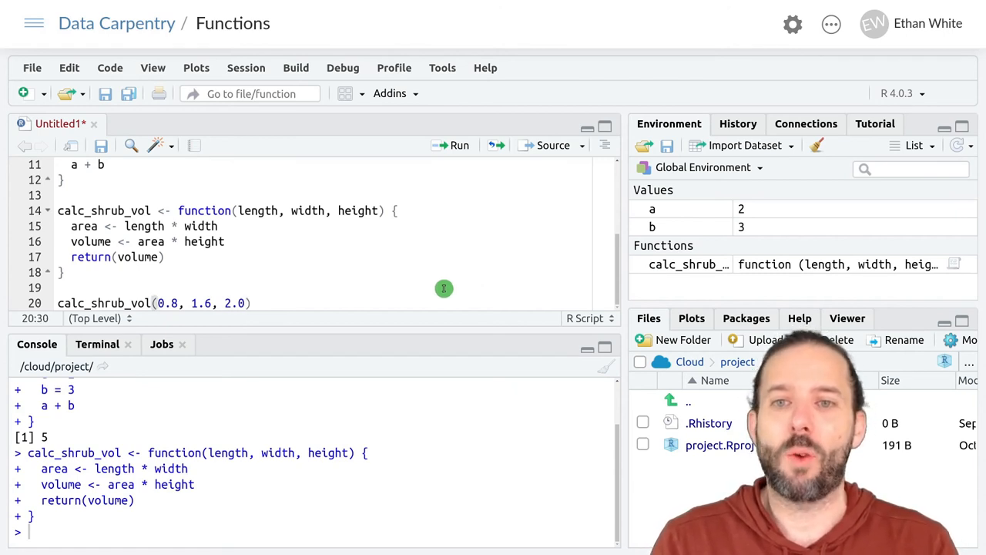
click(459, 145)
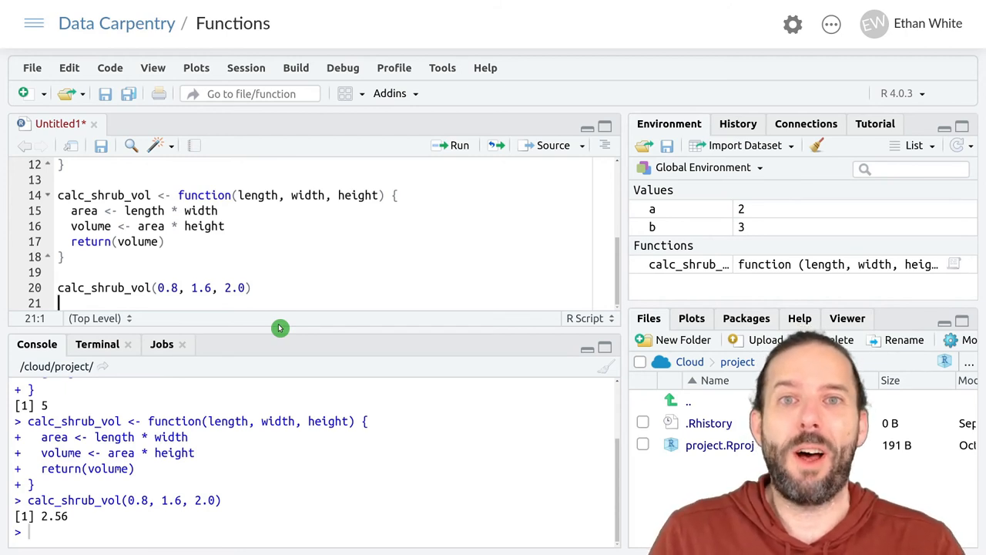
mouse_move(157, 516)
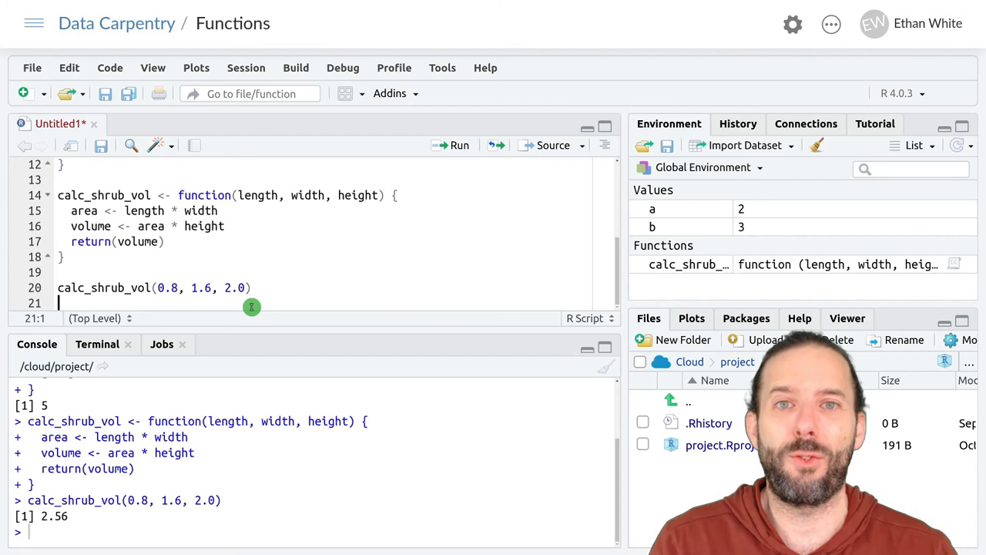
Assign shrub_vol <- calc_shrub_vol(0.8, 1.6, 2.0) on line 21 and run it, storing 2.56.
text(sh)
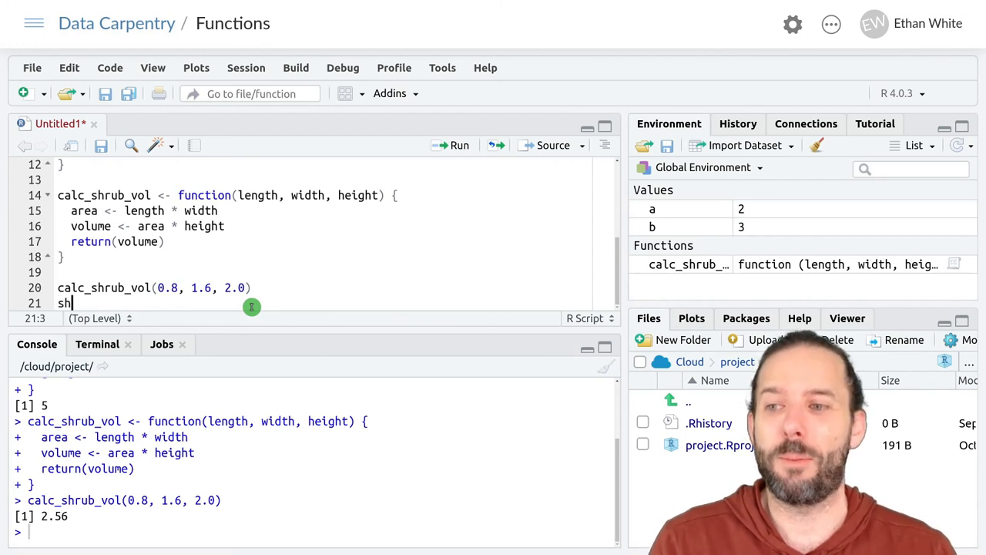
text(rub_vol <-)
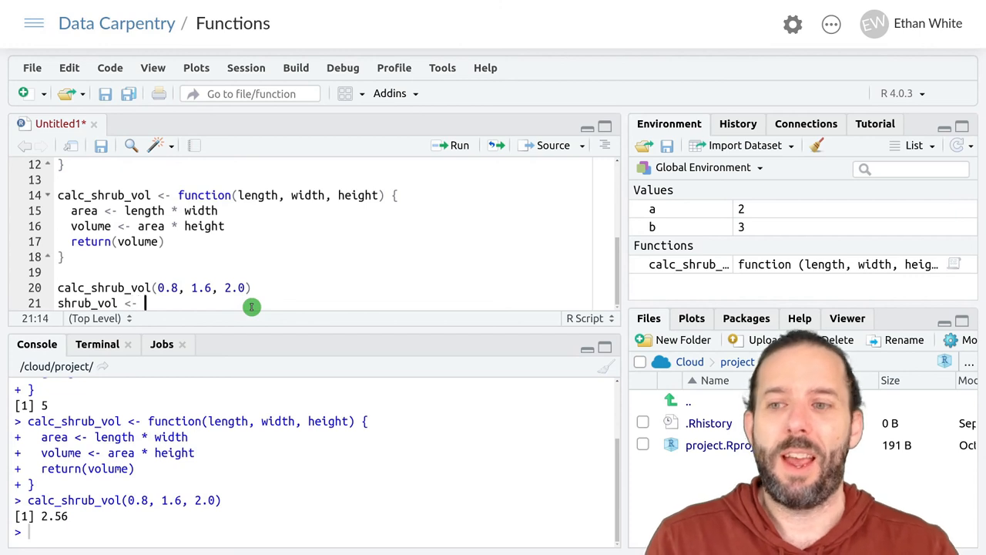
text(calc_shrub_vol()
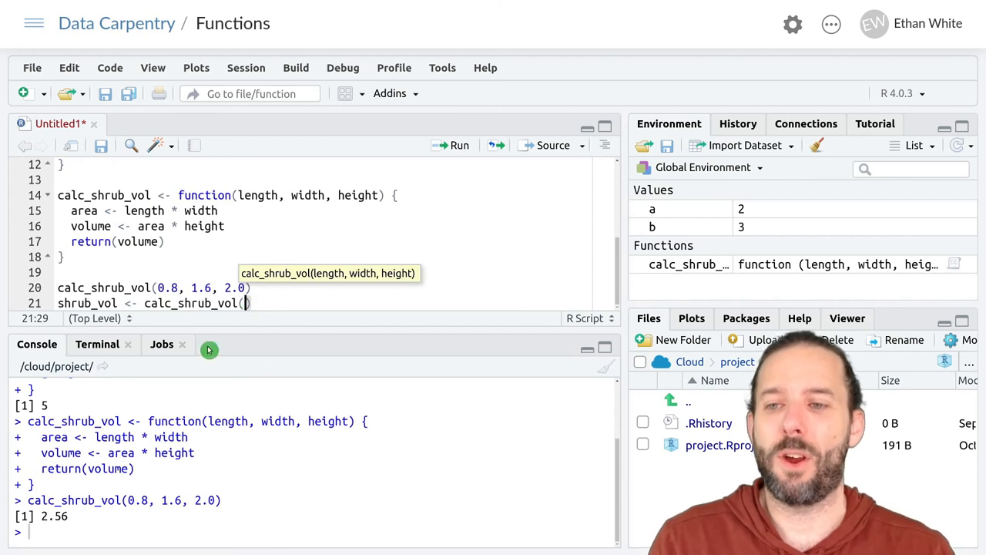
text(0.8,)
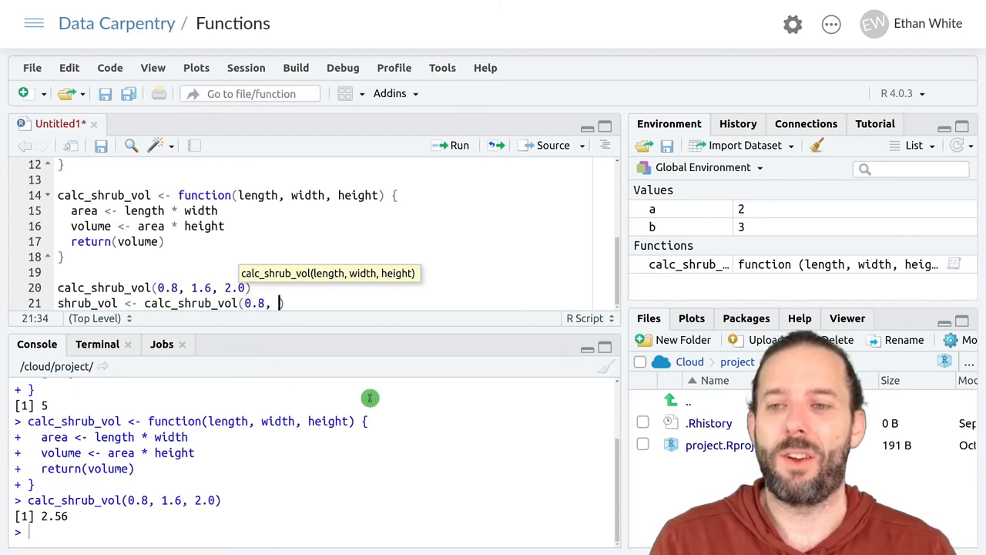
text(1.6, 2.0))
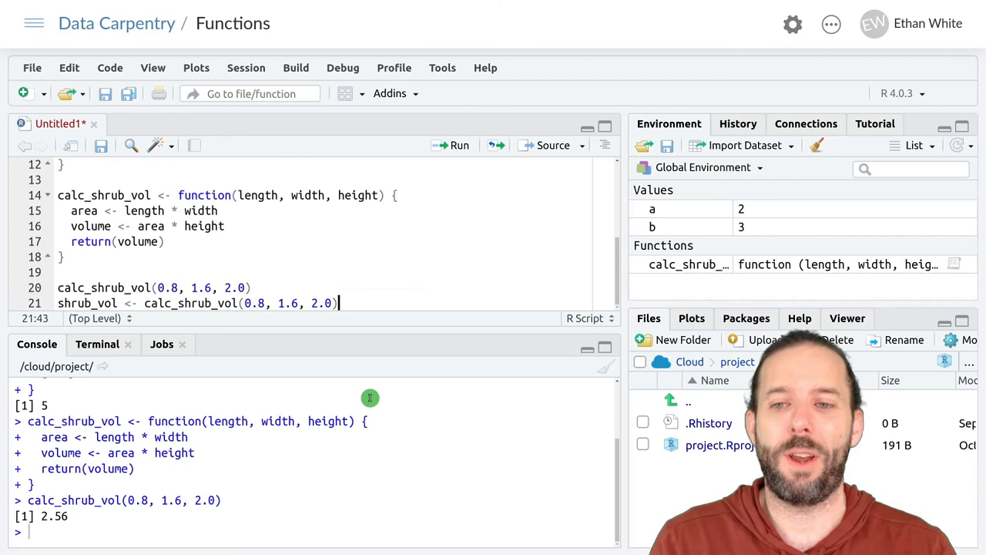
click(460, 145)
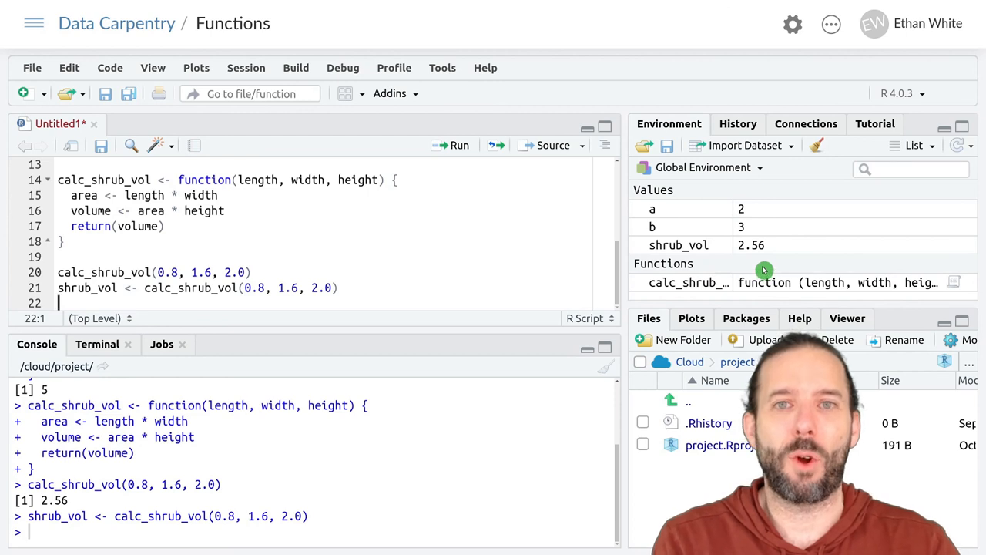
mouse_move(453, 268)
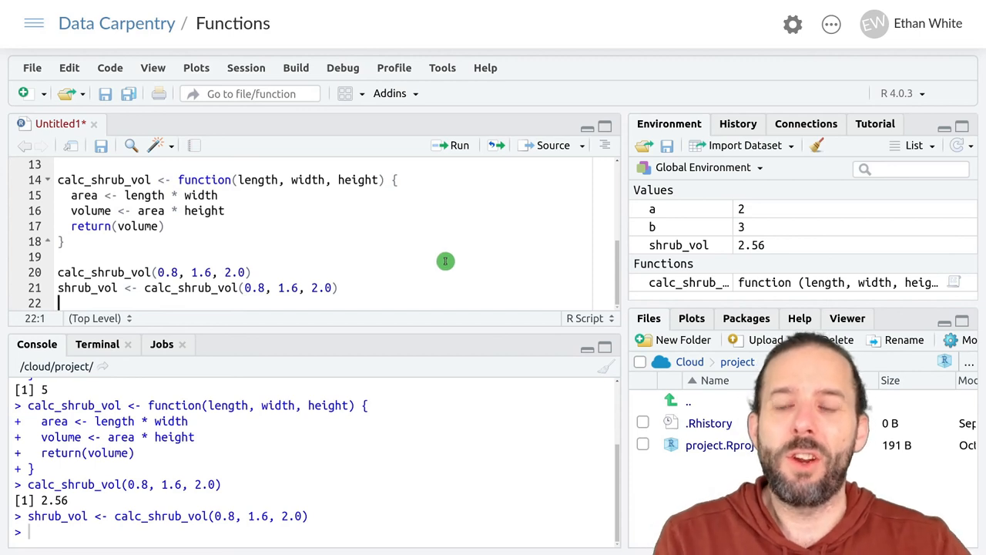
mouse_move(187, 234)
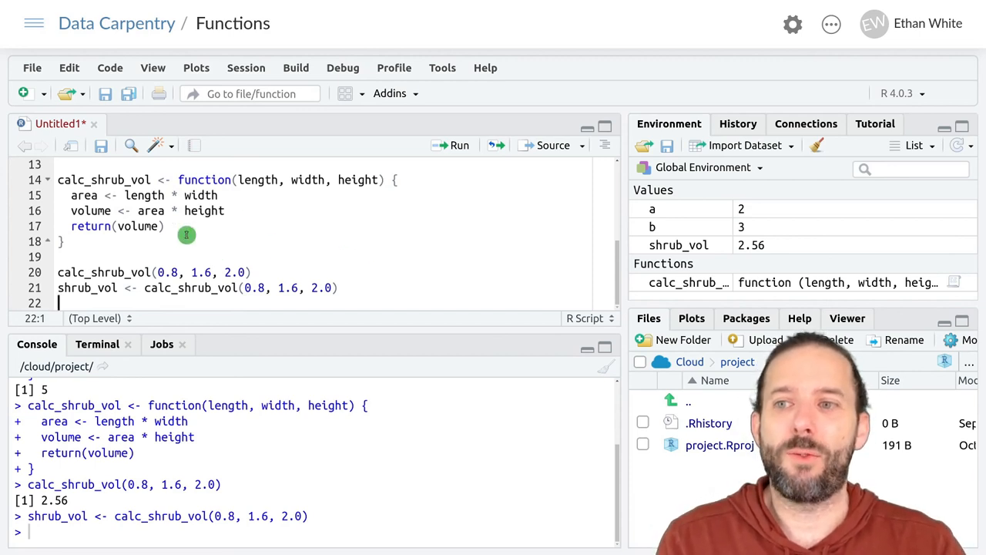
mouse_move(172, 216)
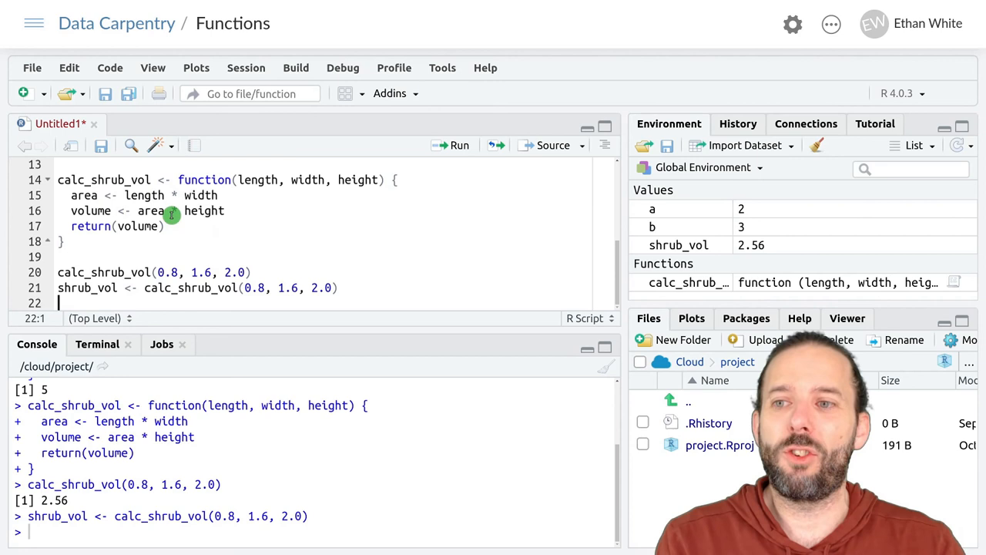
scroll(up, 3)
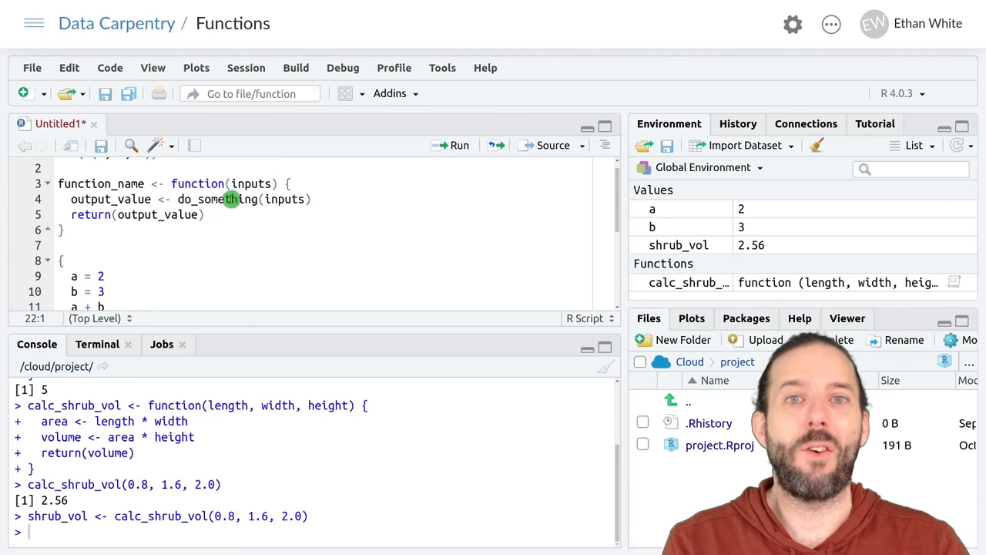
mouse_move(203, 218)
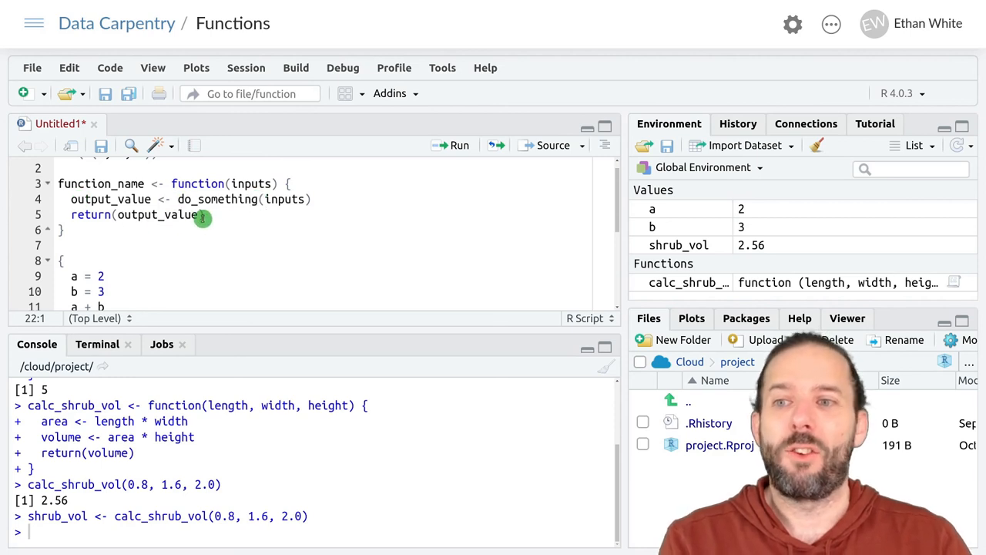